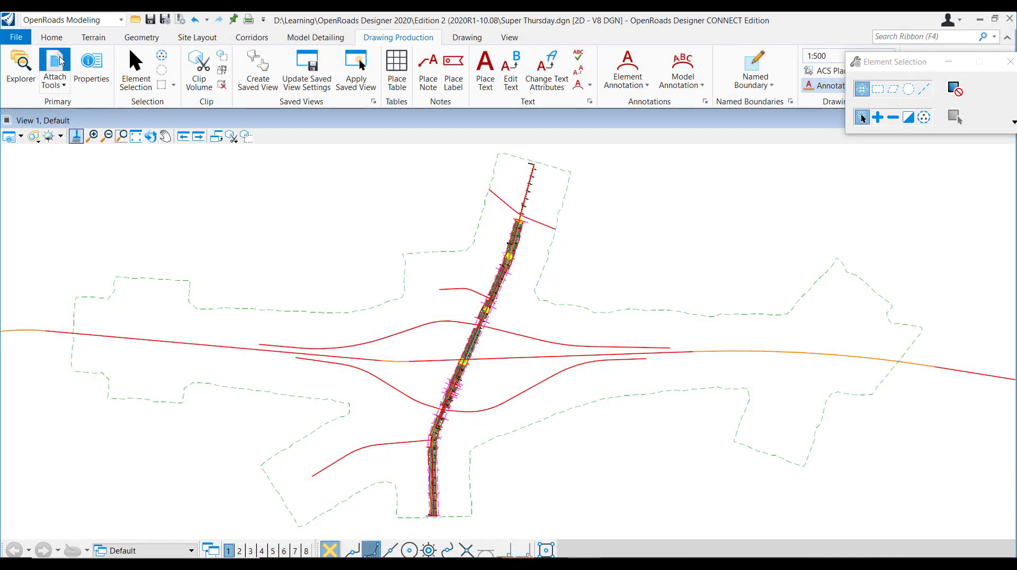
Review the four attached reference files in the References dialog and close it
left_click(54, 64)
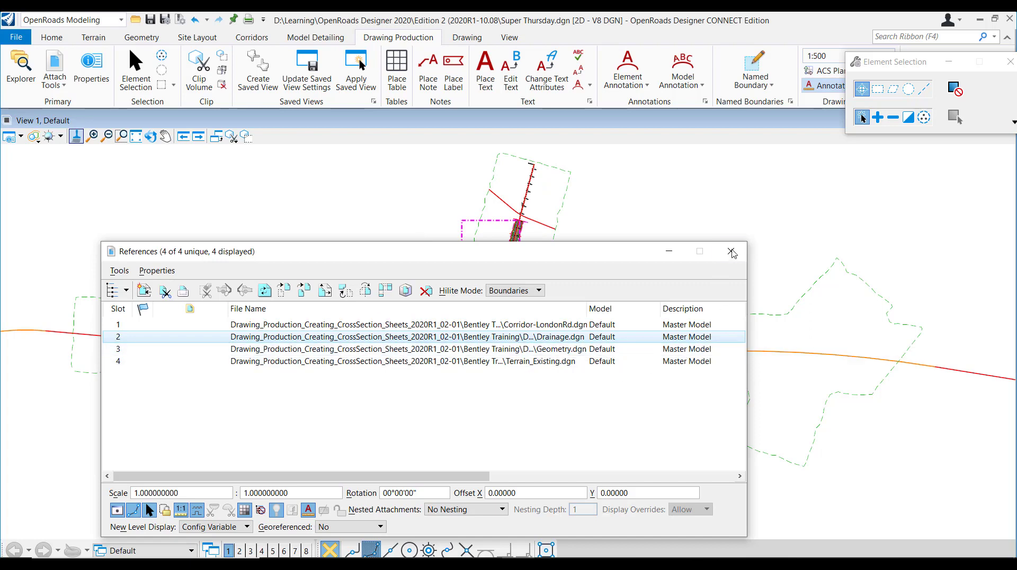
left_click(732, 252)
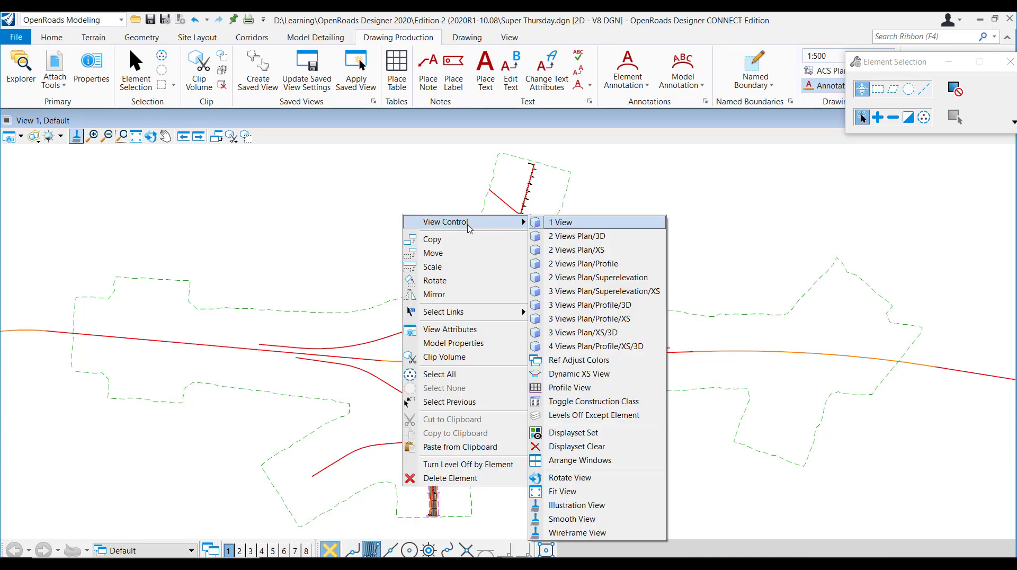
Arrange the window as 2 Views Plan/3D to show the plan beside the 3D corridor
left_click(577, 235)
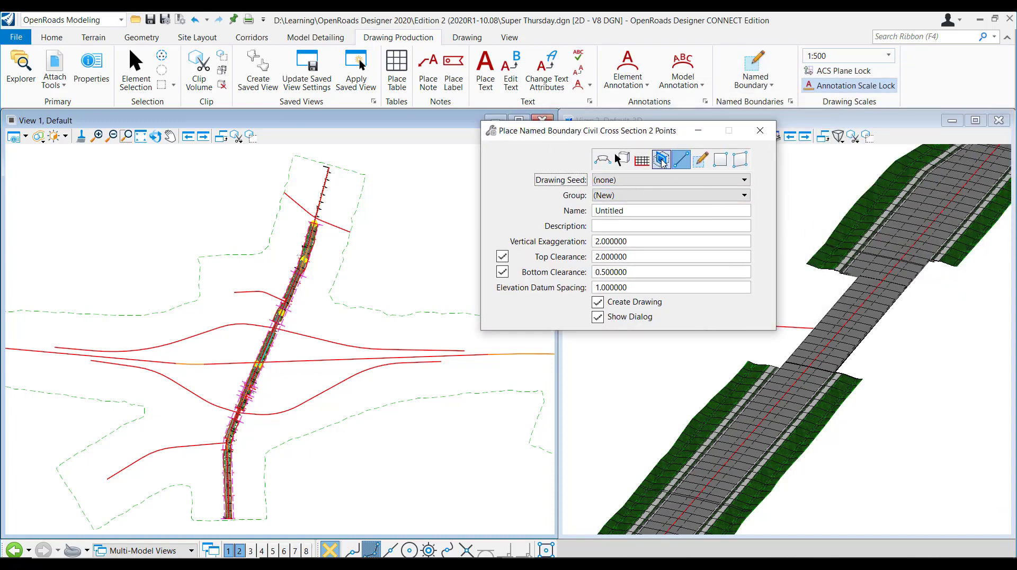
Start a Civil Cross Section boundary named LondonRd using the A1_XS drawing seed on the road alignment
left_click(654, 160)
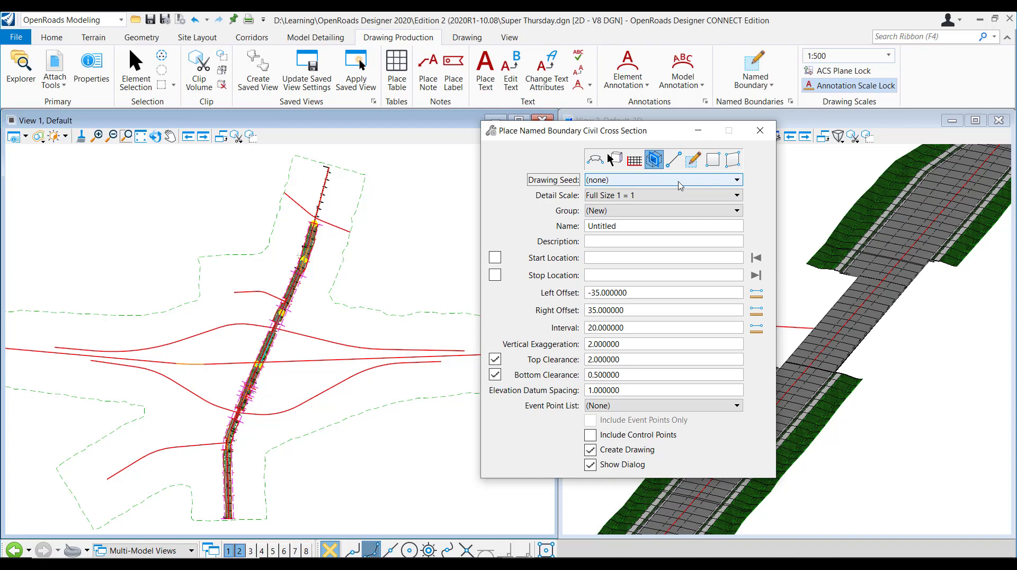
left_click(737, 180)
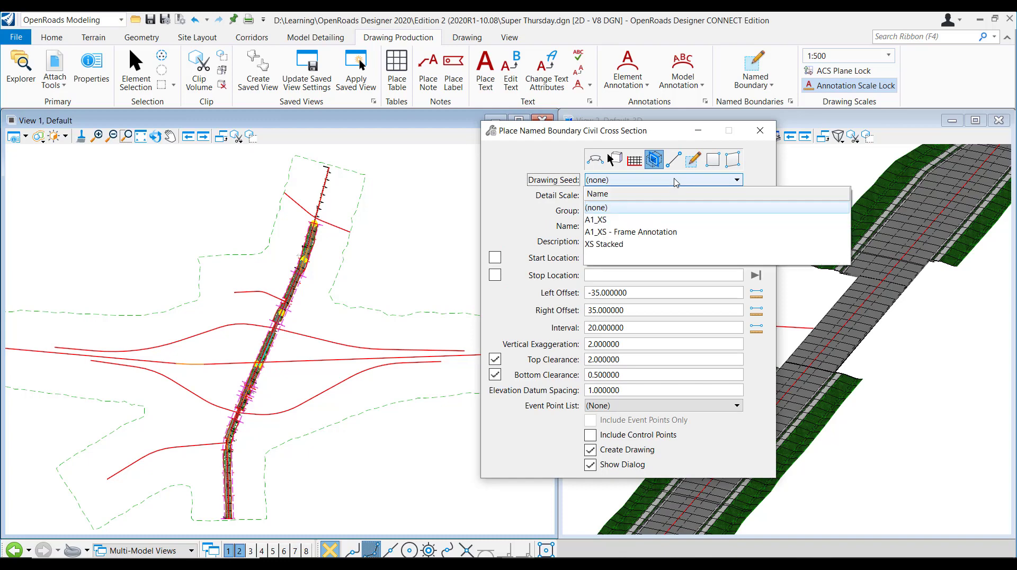
left_click(594, 219)
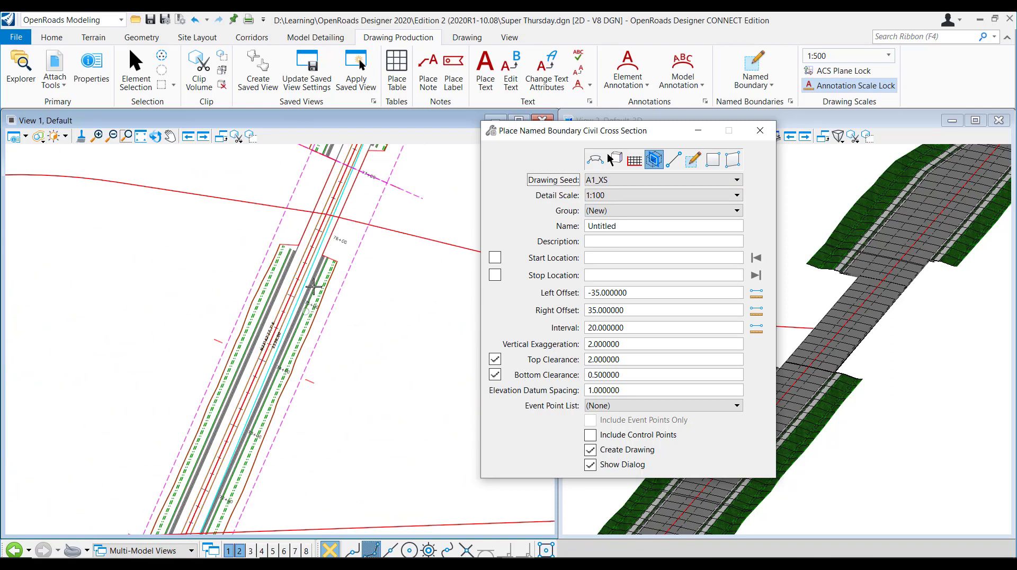
type("LondonRd")
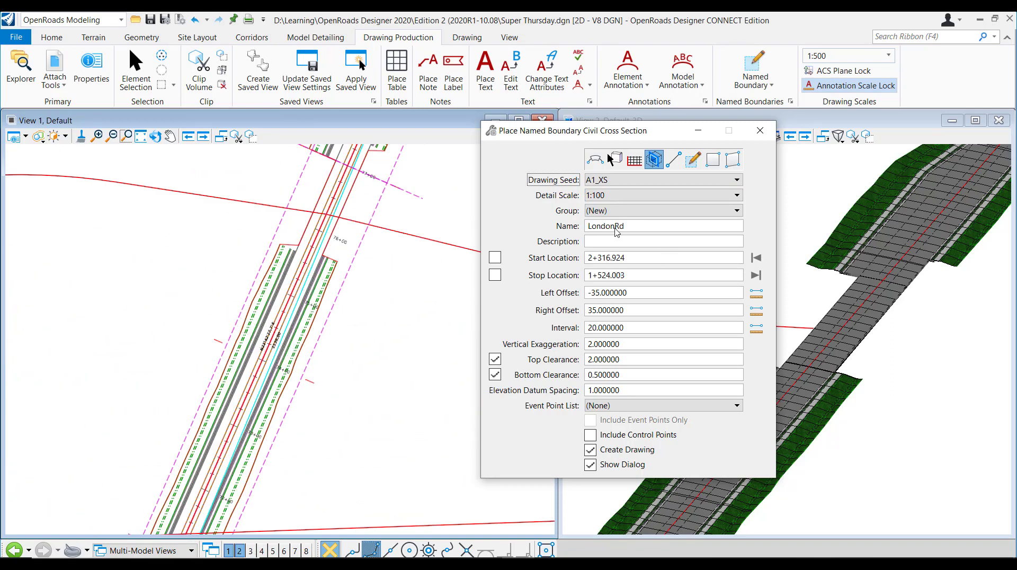
left_click(663, 226)
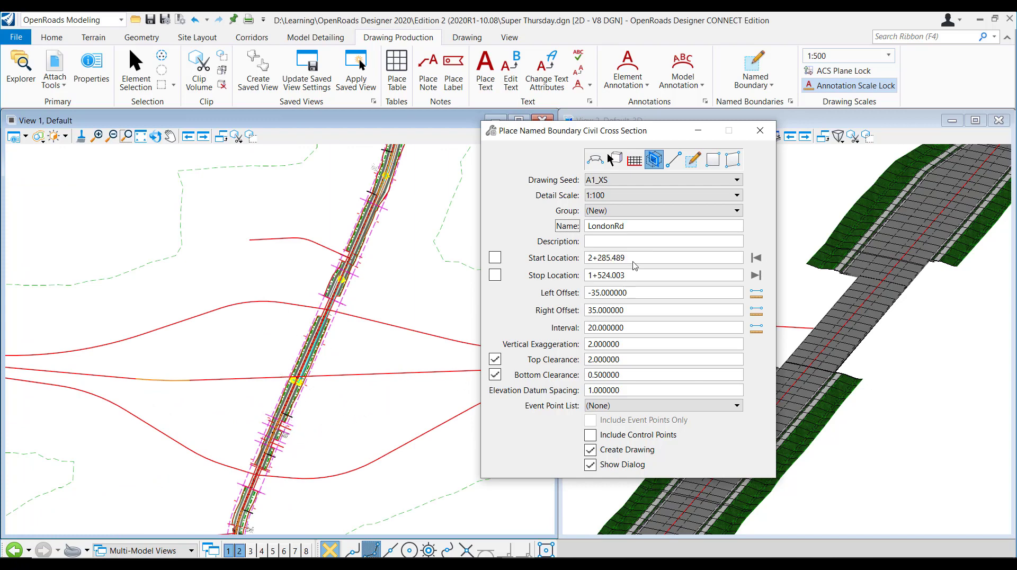
Lock the start station at 2+000 and the stop station at 2+400
left_click(495, 257)
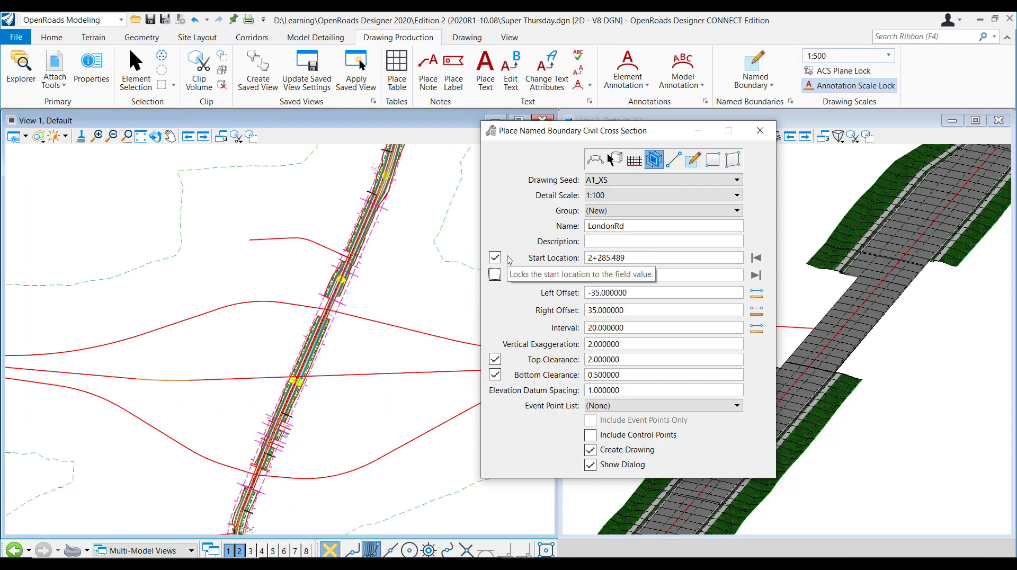
triple_click(663, 258)
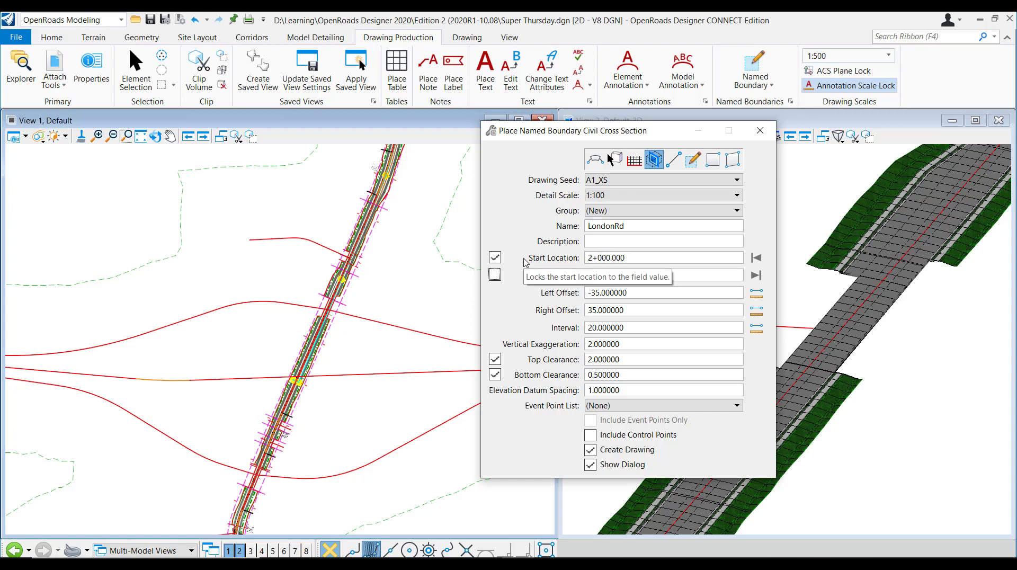
type("2+600.000")
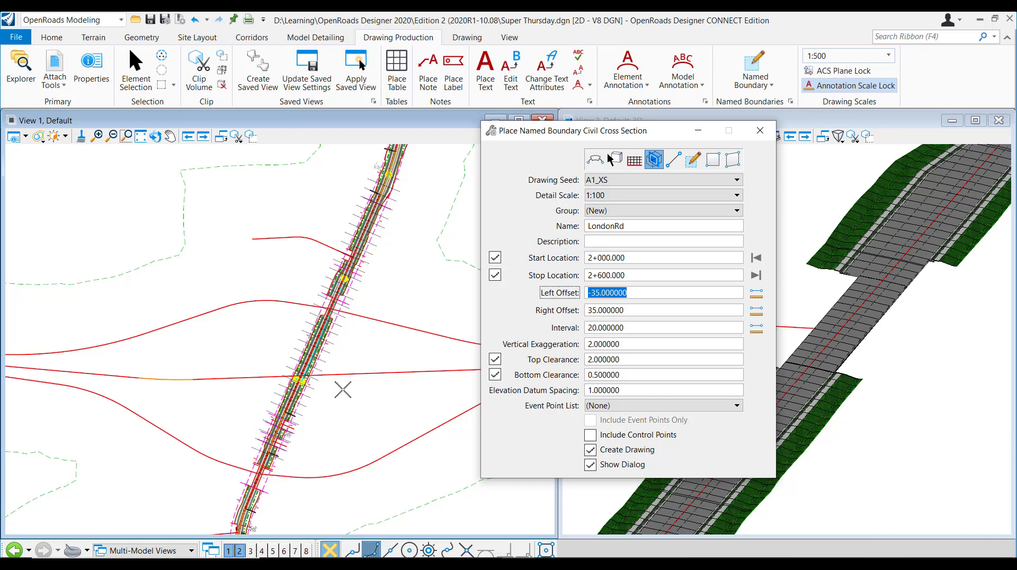
left_click(661, 275)
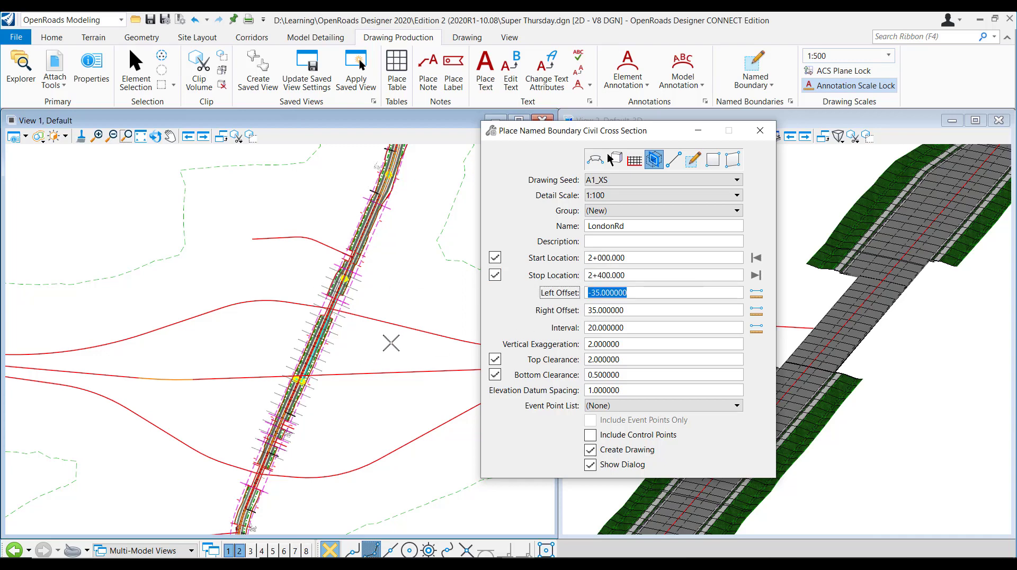
left_click(590, 449)
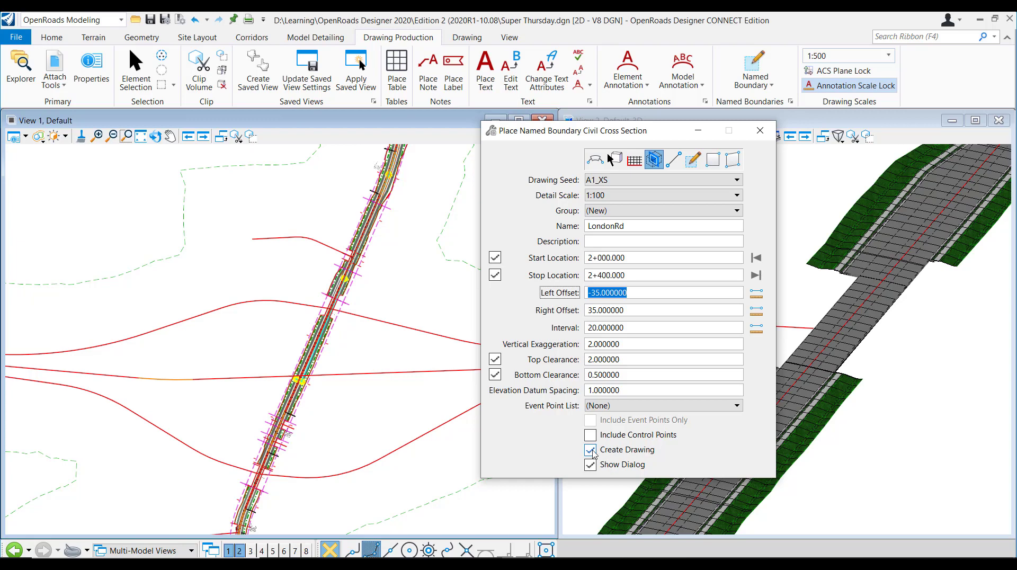
Accept the placement so section planes are created across the corridor at regular intervals
left_click(590, 449)
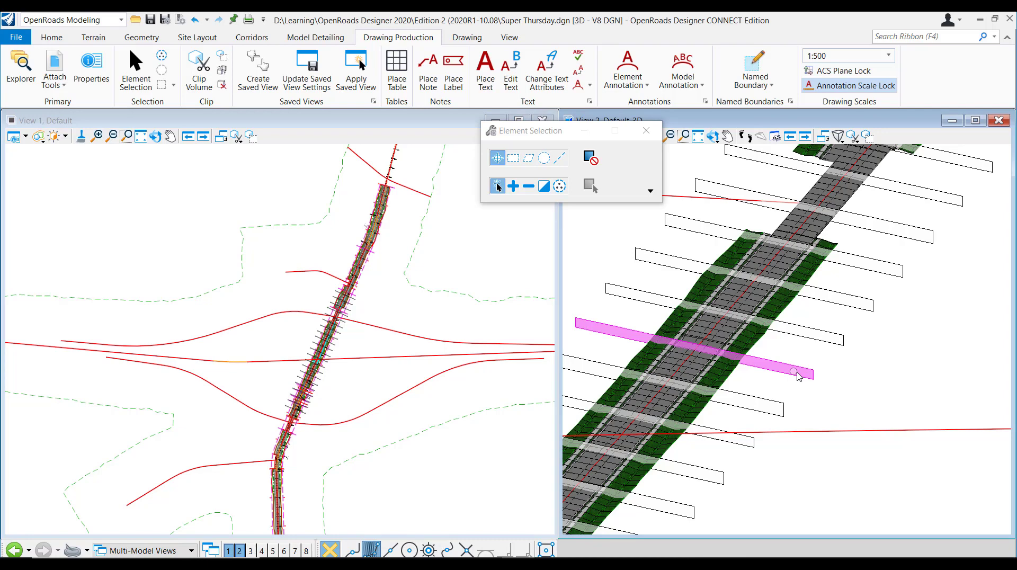
left_click(796, 373)
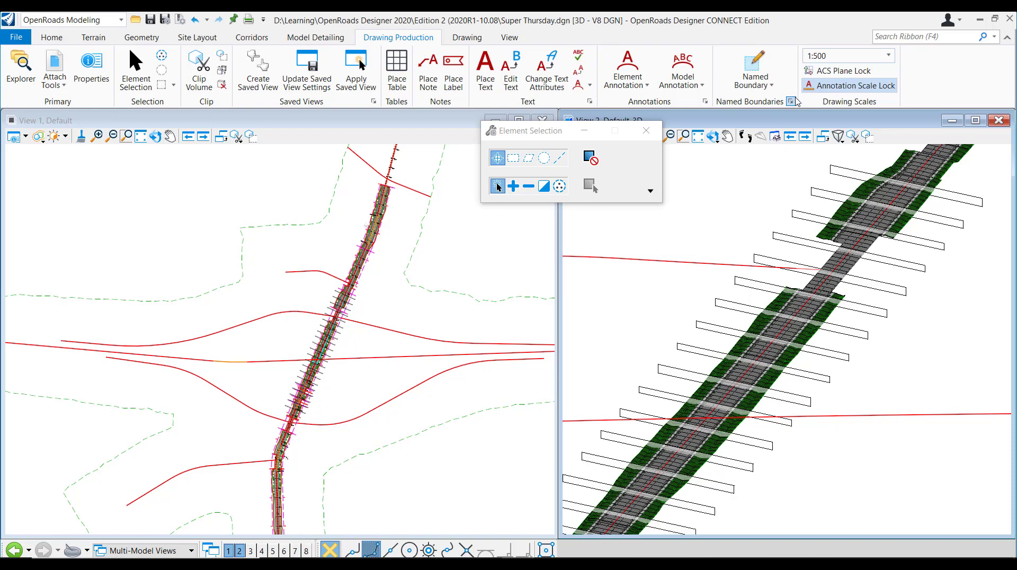
List the LondonRd group's 20 m section boundaries and create drawings and sheets from the whole group
left_click(790, 101)
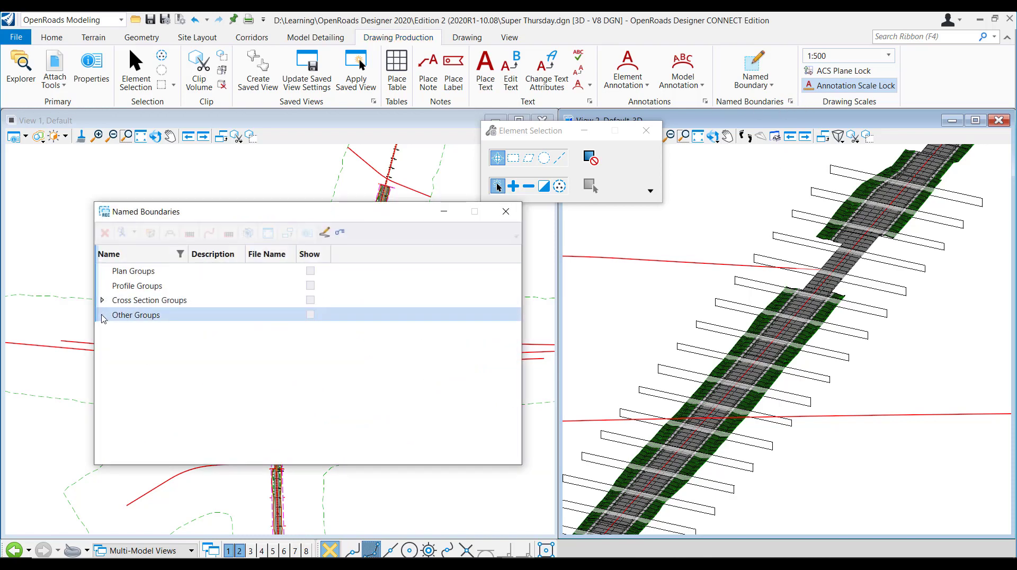
left_click(102, 300)
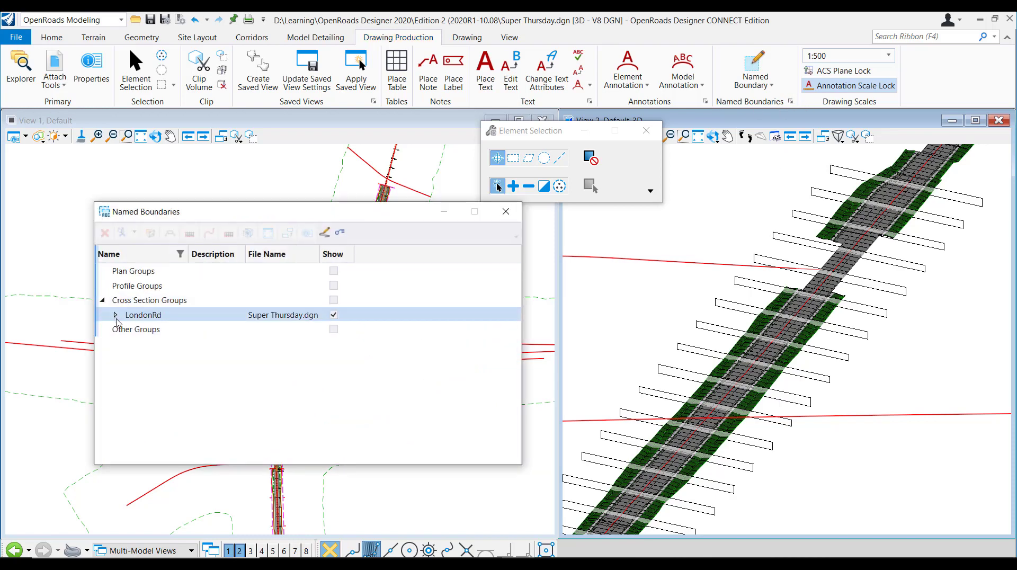
left_click(115, 315)
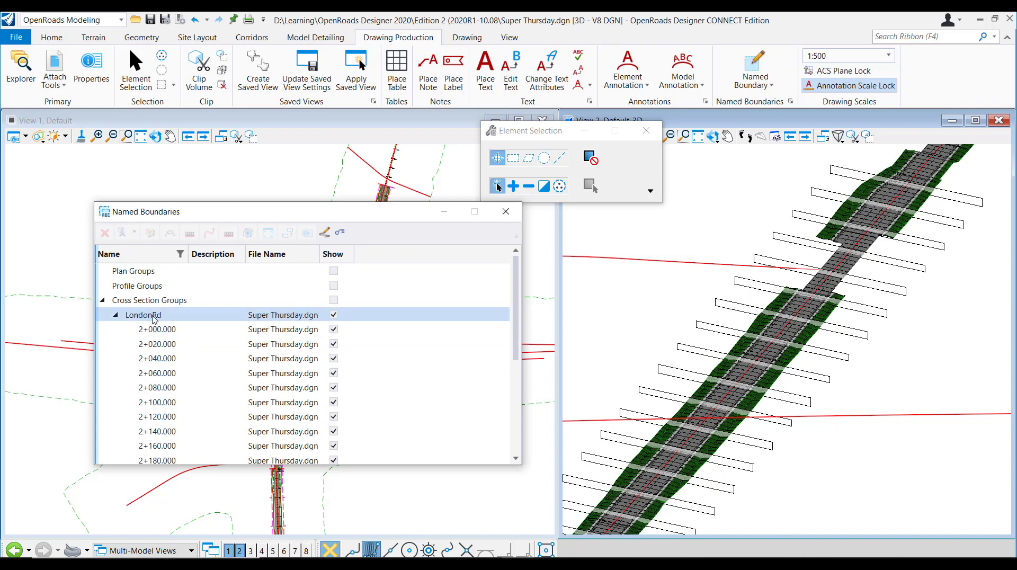
scroll("down", 3)
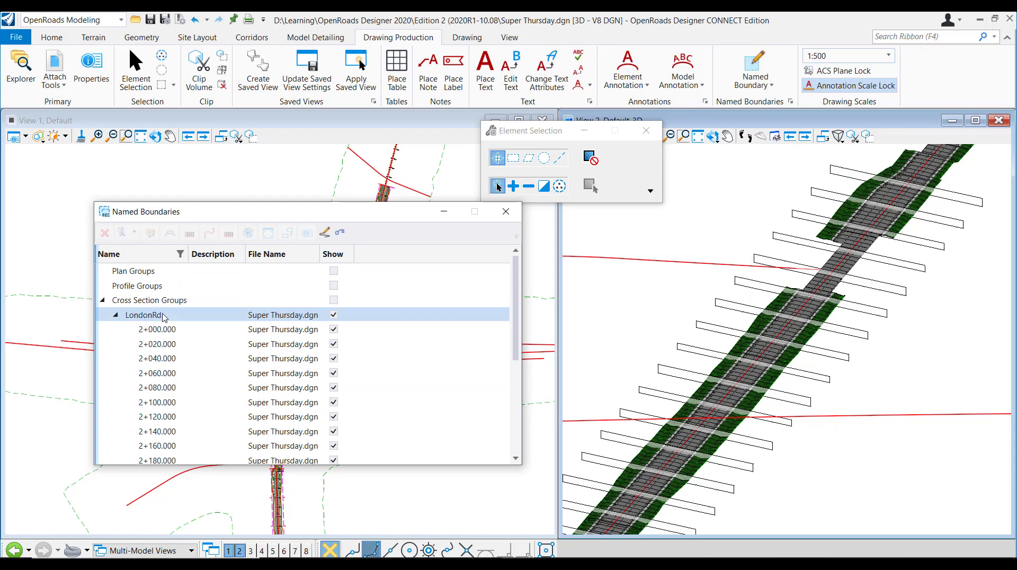
right_click(143, 315)
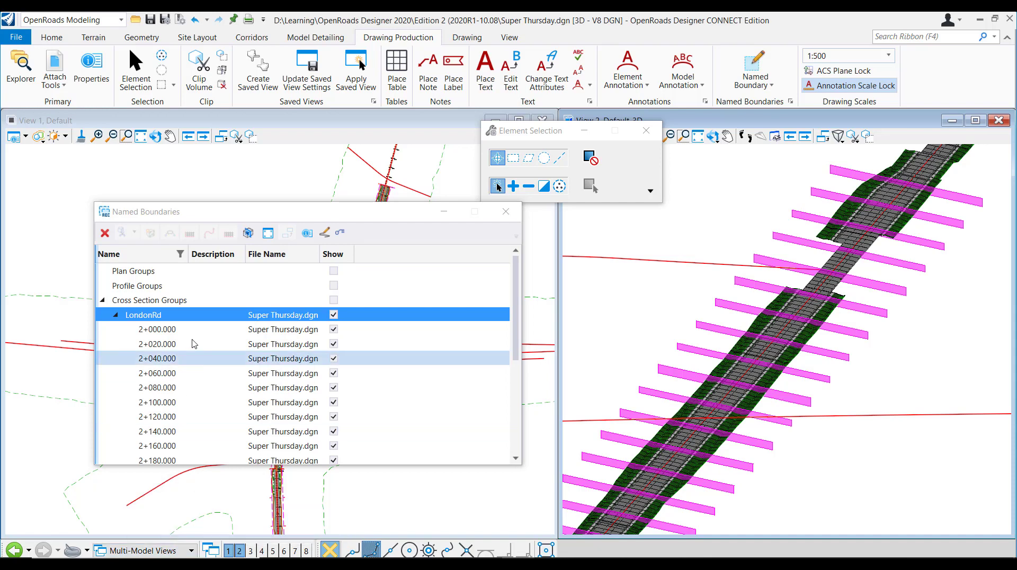
left_click(157, 328)
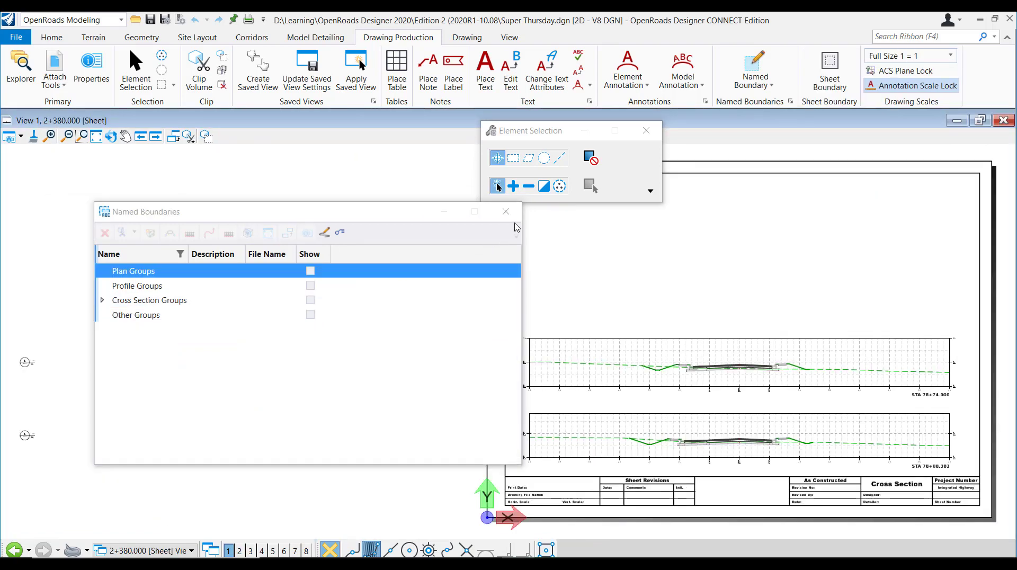
Open a generated cross-section sheet from the models list and move the Element Selection dialog aside
left_click(505, 212)
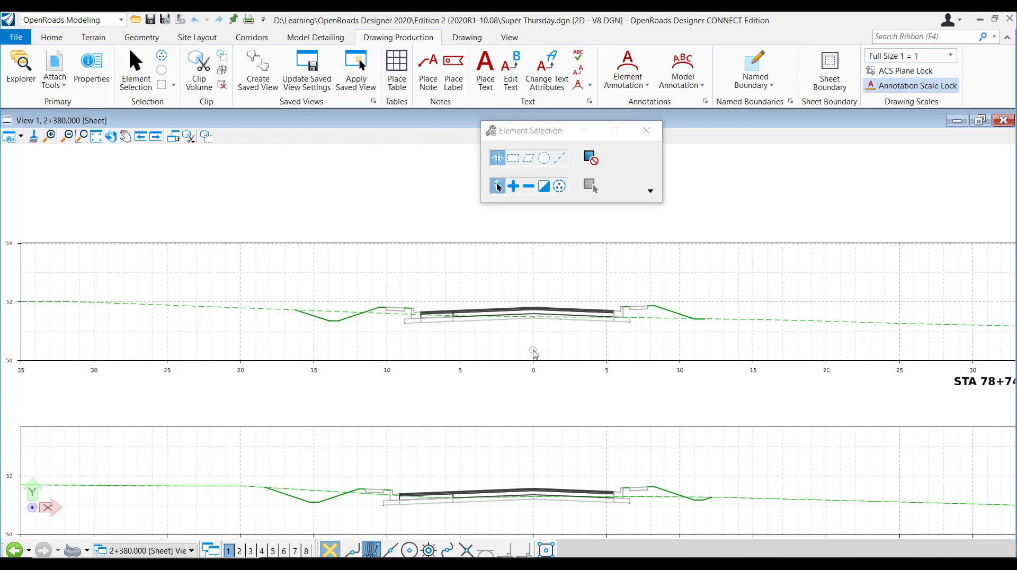
left_click(191, 551)
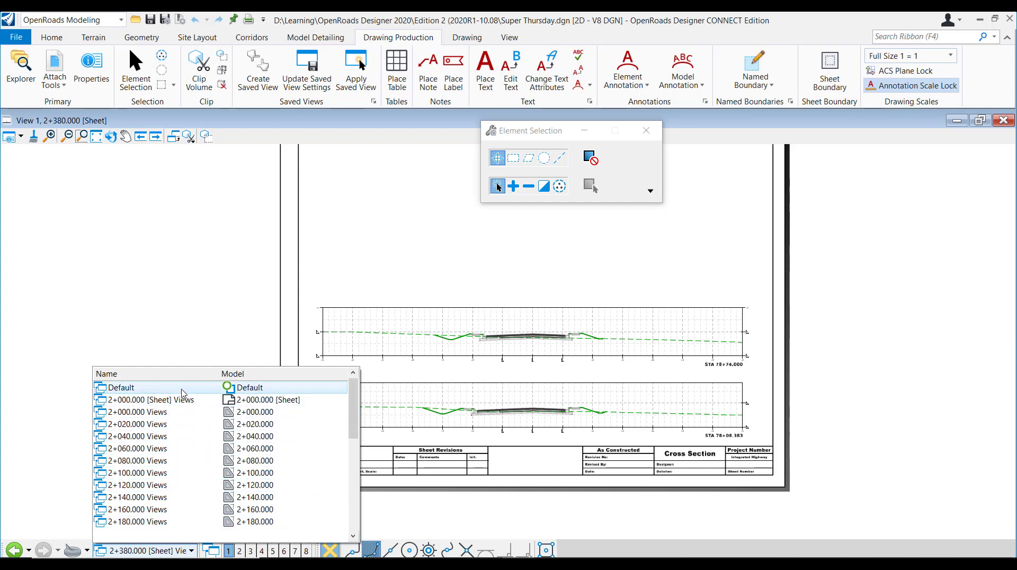
left_click(137, 412)
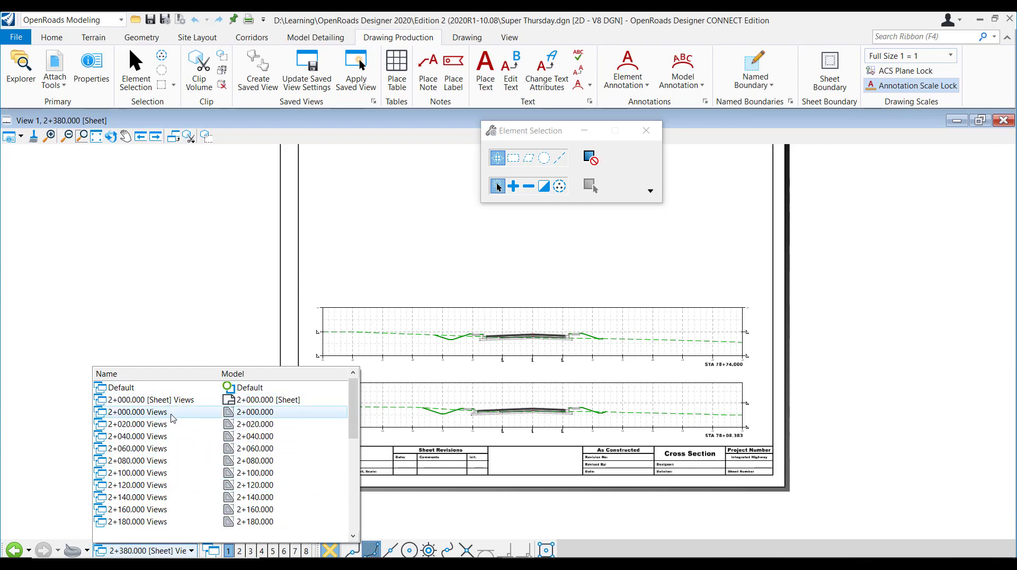
double_click(137, 412)
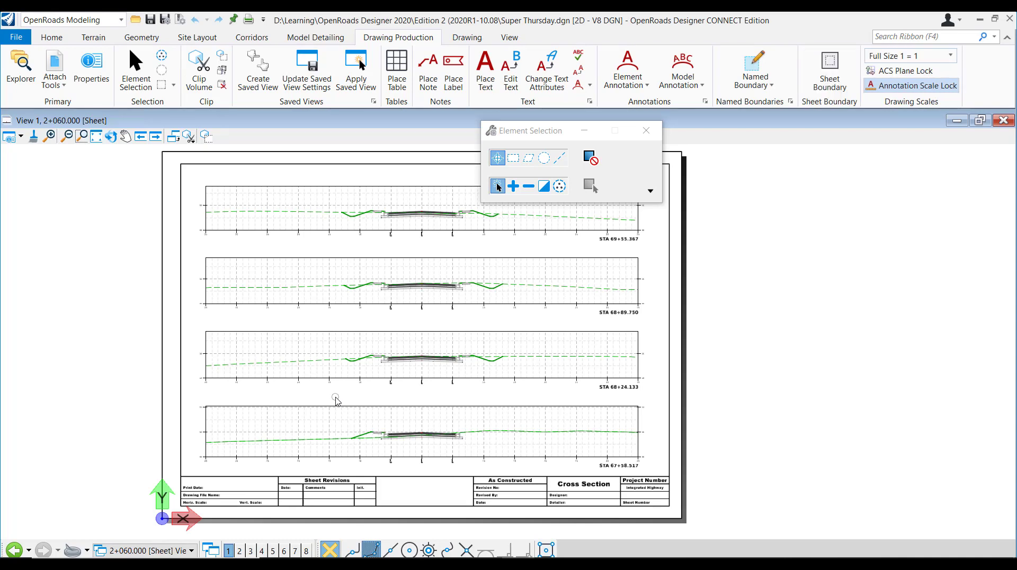
left_click_drag(525, 130, 837, 177)
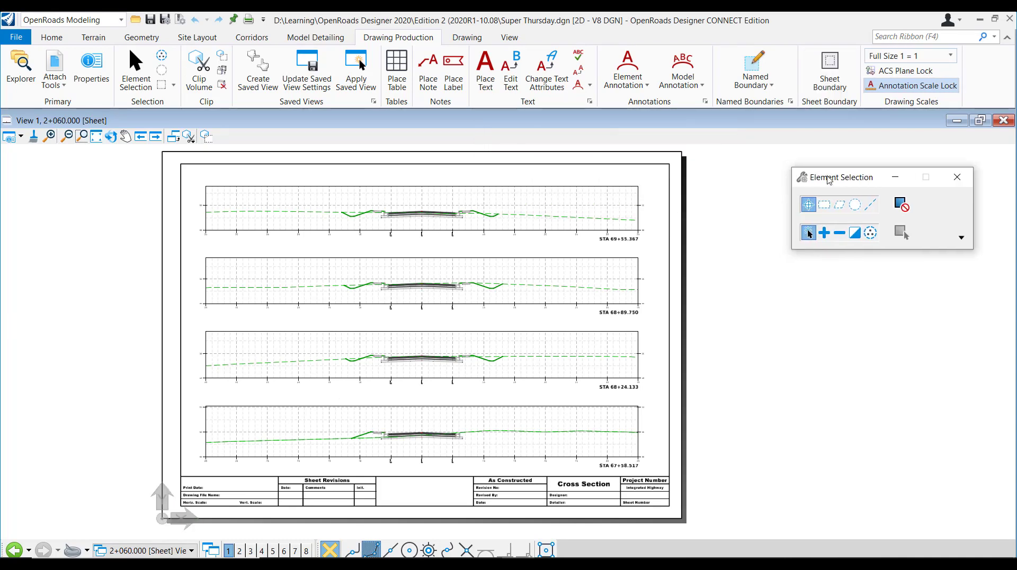
mouse_move(800, 198)
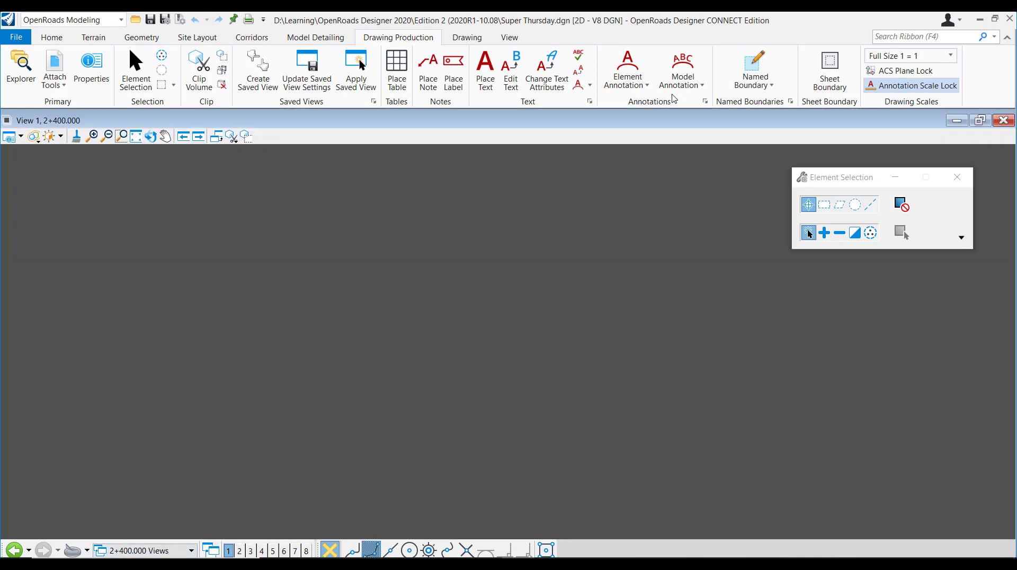
Remove the model annotations from the 2+400 cross-section drawing, then bring up removal for all drawing models
left_click(681, 69)
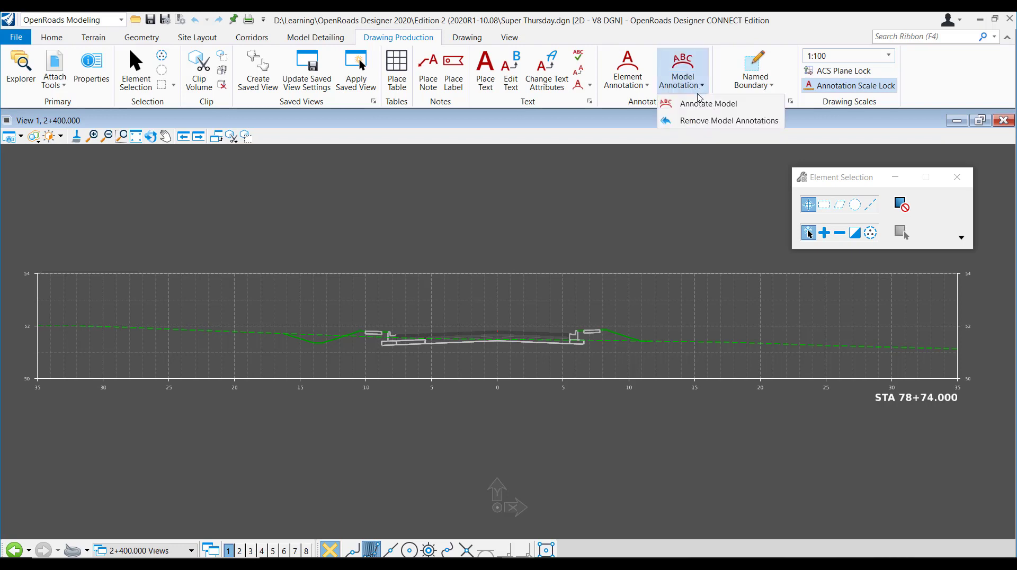
left_click(707, 102)
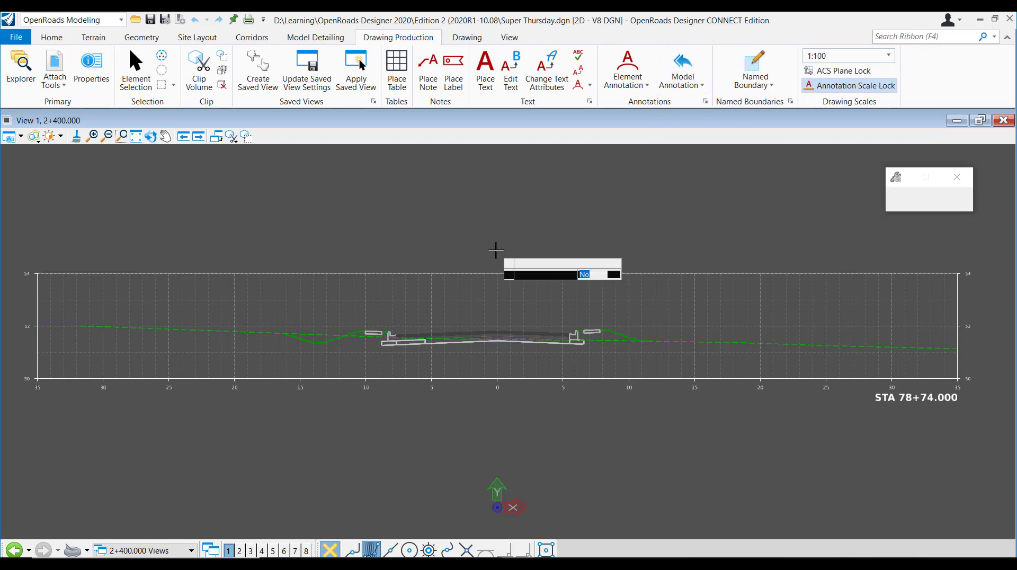
left_click(682, 70)
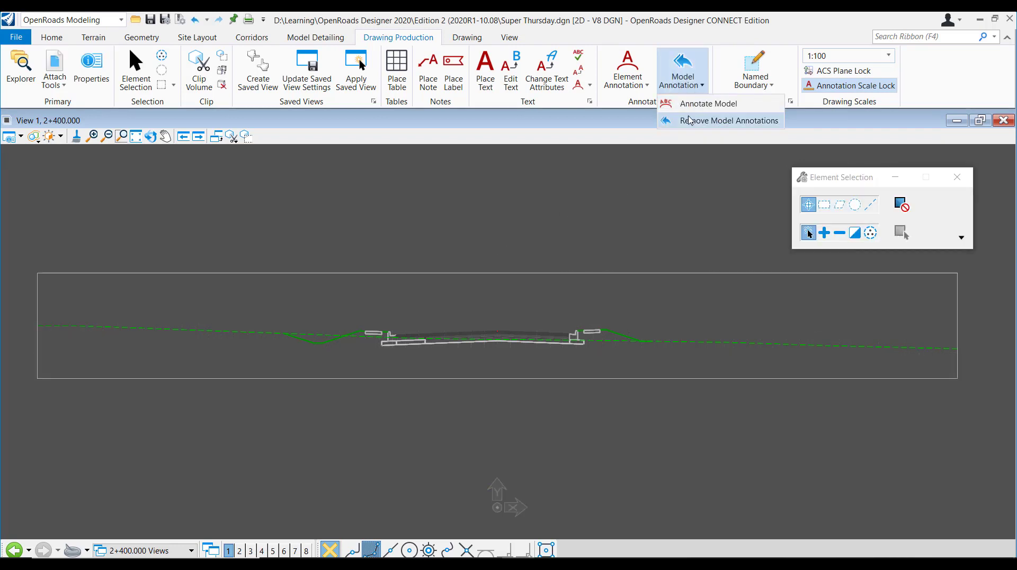
left_click(709, 104)
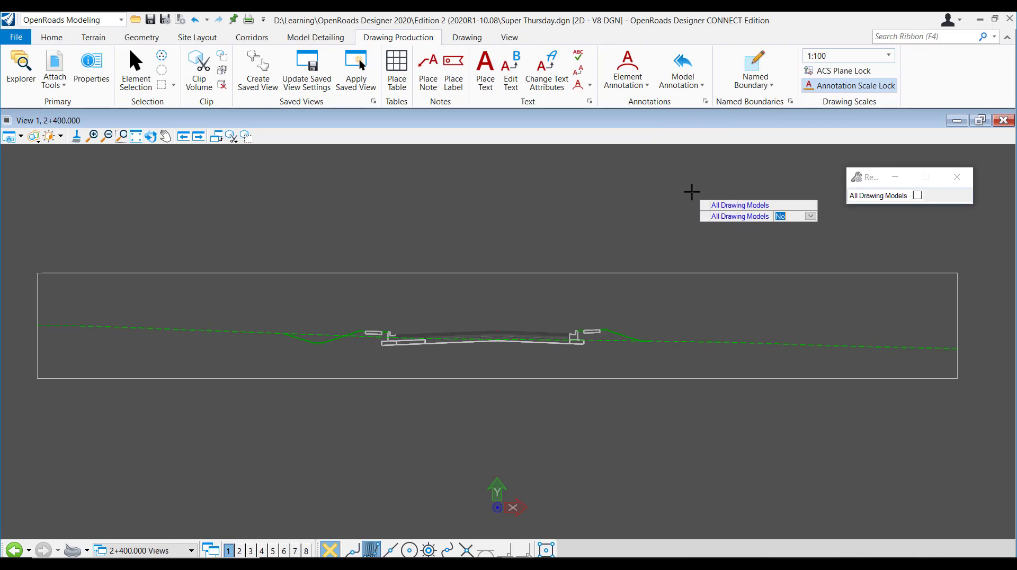
left_click(682, 70)
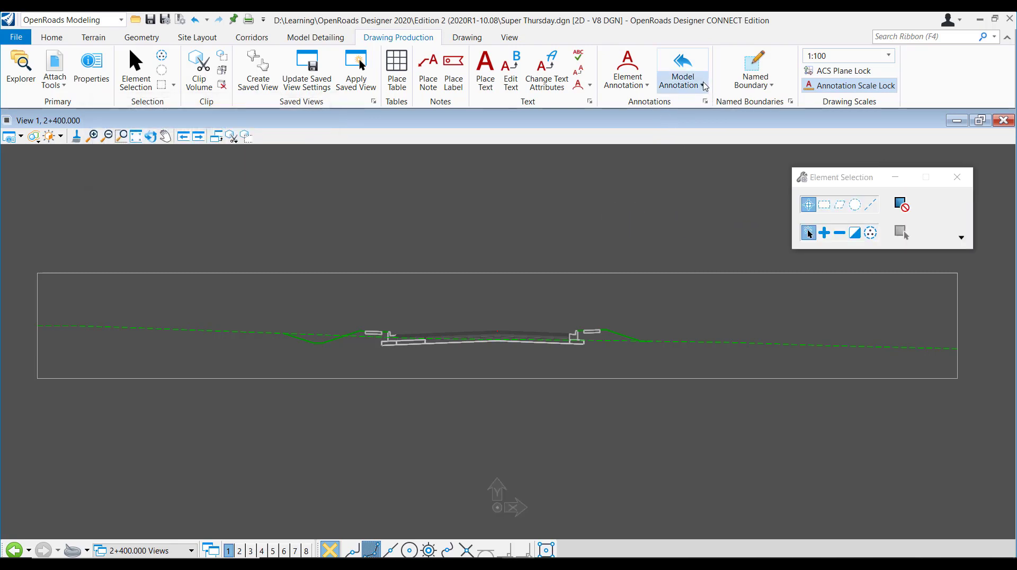
Annotate all drawing models with the Cross Section > Drawing > XS Grid w/ Annotation group
left_click(681, 70)
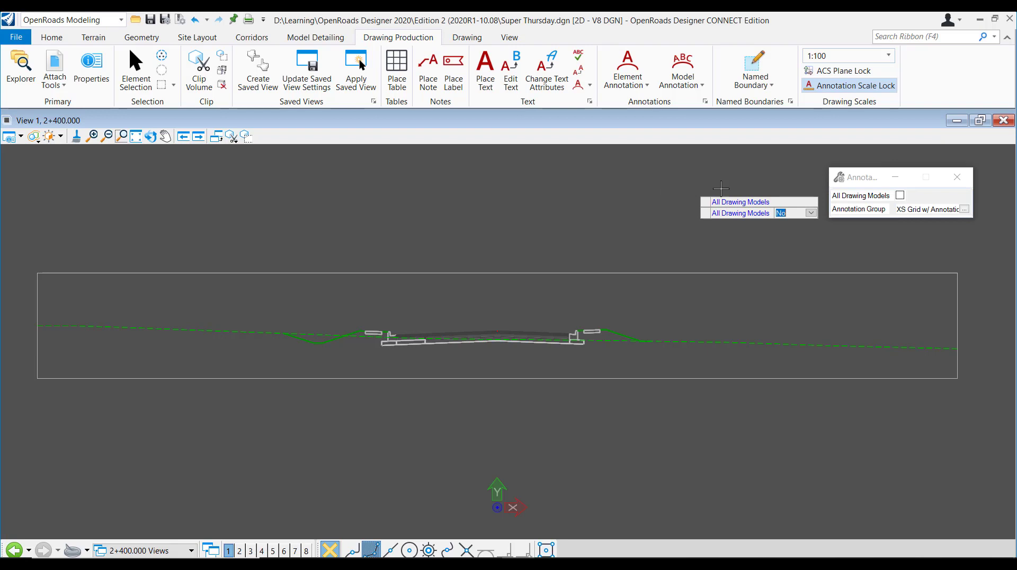
left_click(964, 208)
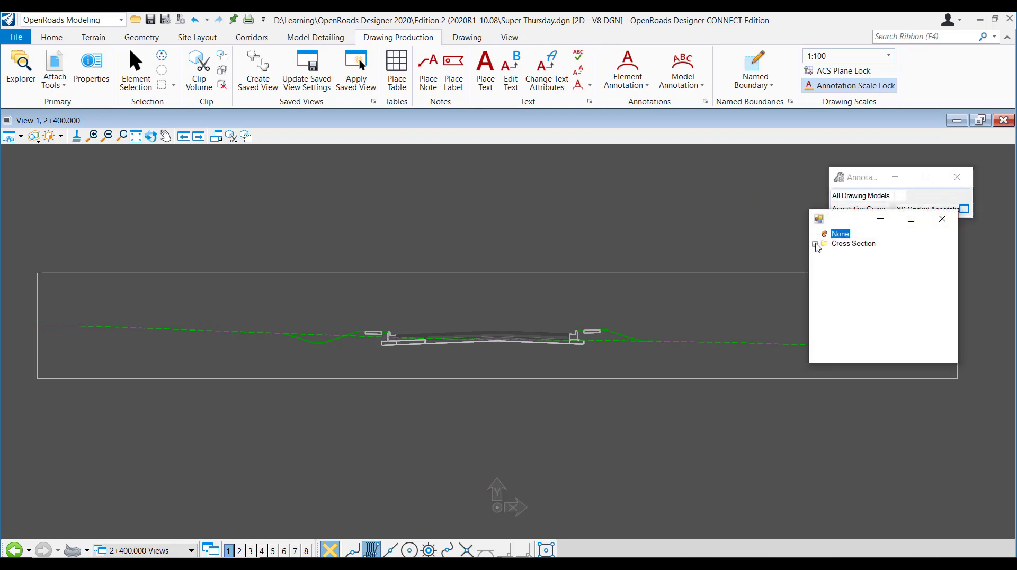
left_click(816, 244)
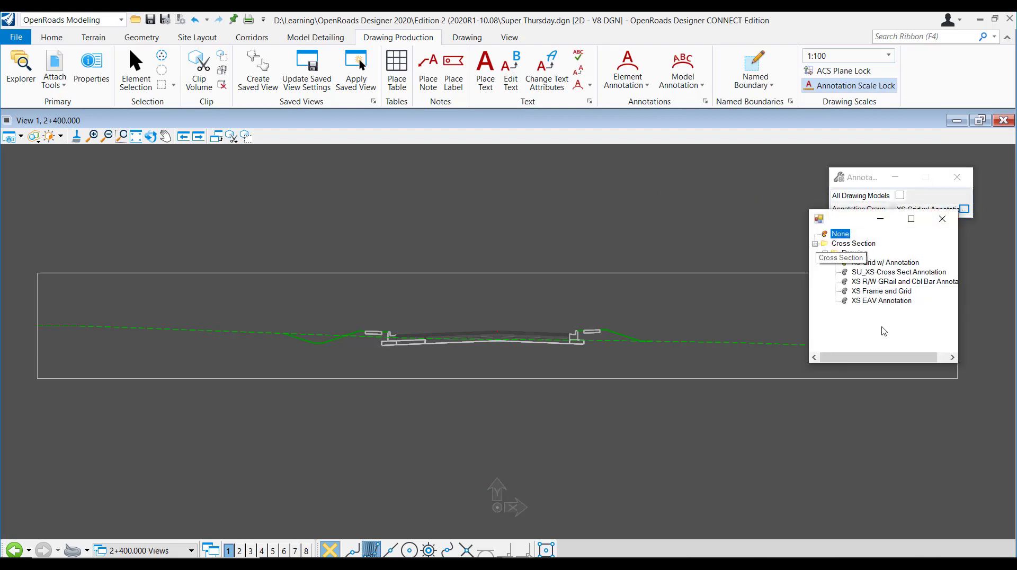
mouse_move(904, 266)
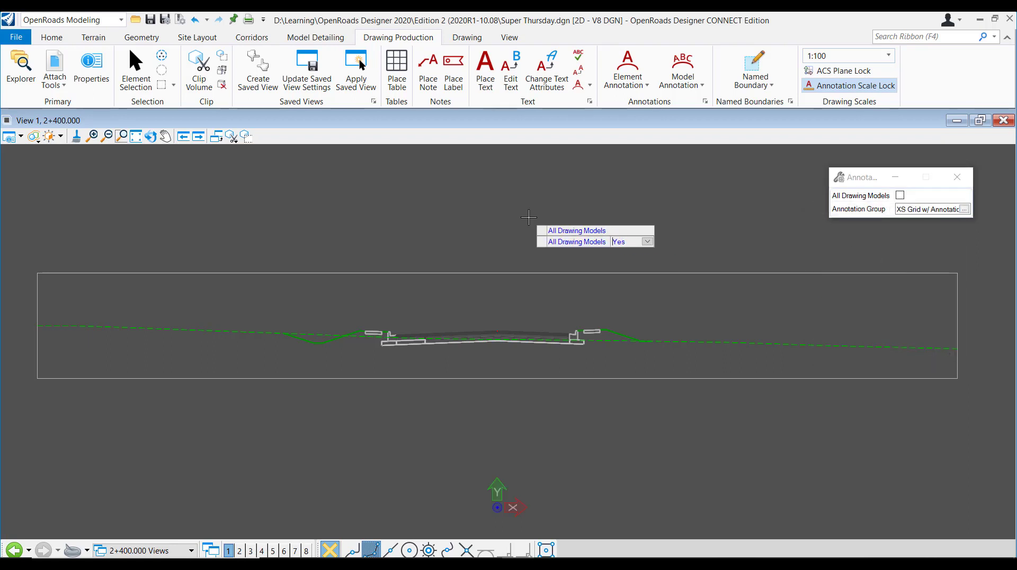
left_click(900, 195)
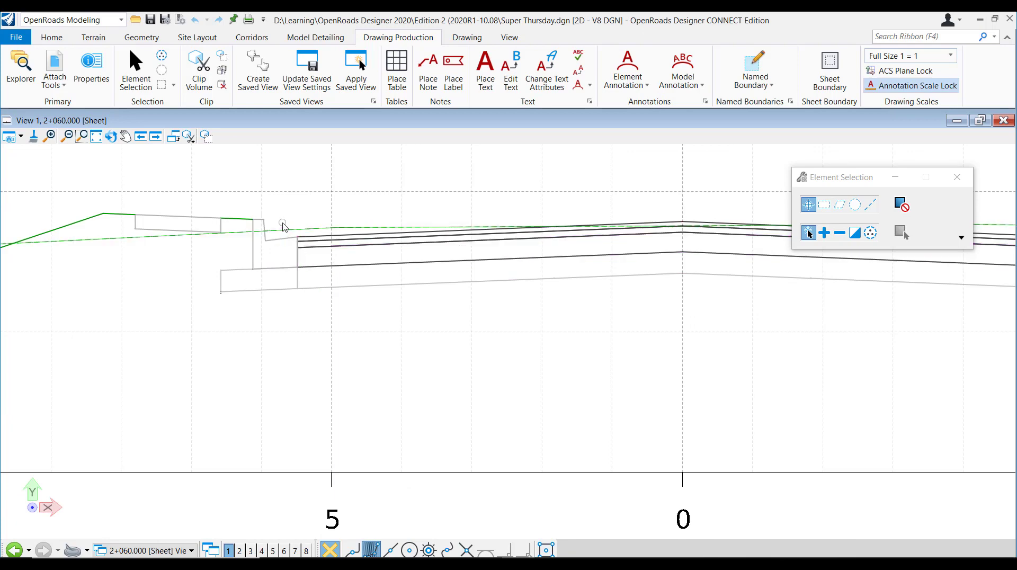
Fit the sheet view and return to the Default model's plan and 3D views
left_click(305, 247)
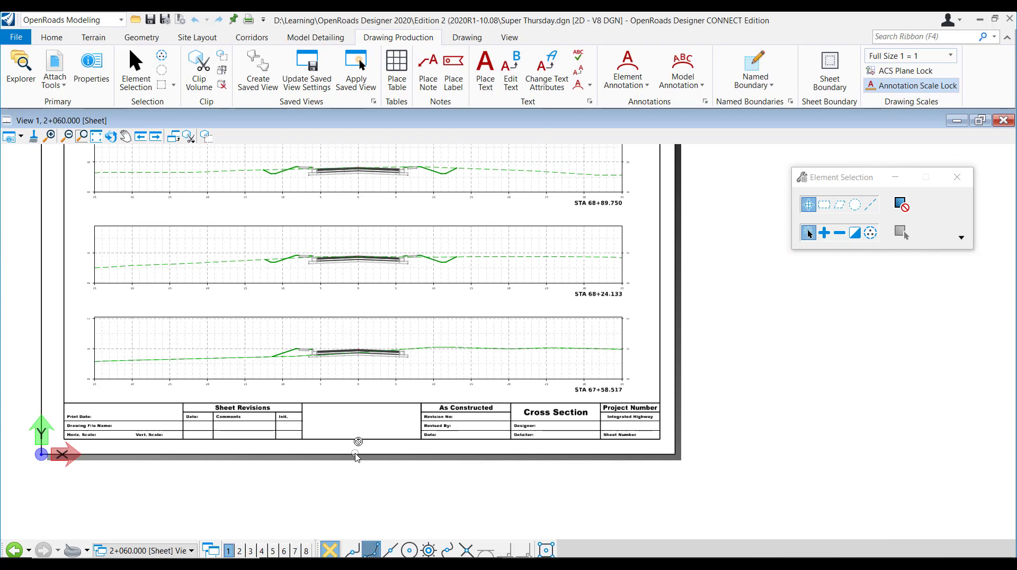
left_click(193, 551)
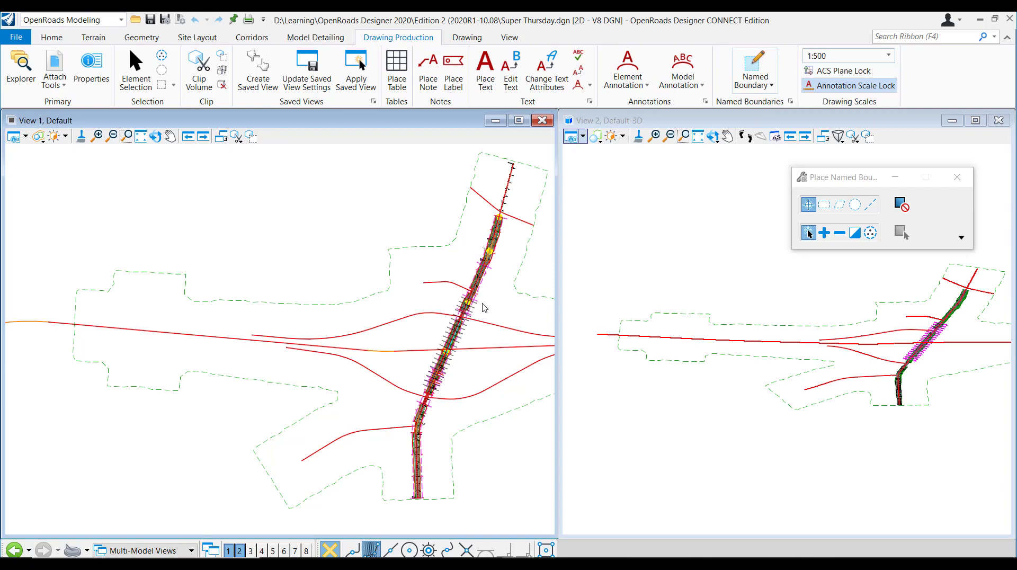
Define a cross-section boundary named 'LondonRd part 2' with Create Drawing on and accept it along the corridor
left_click(850, 205)
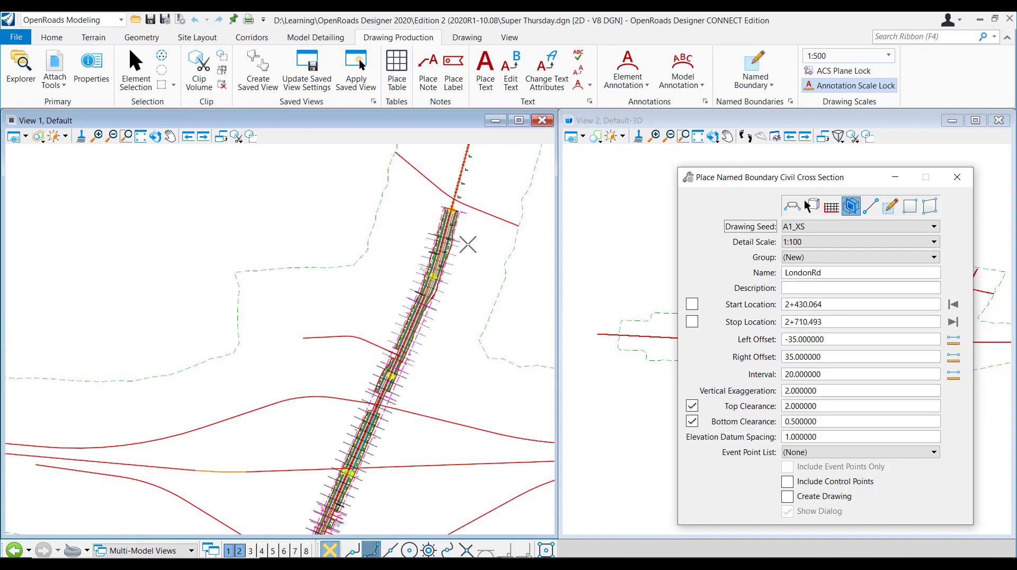
left_click(843, 273)
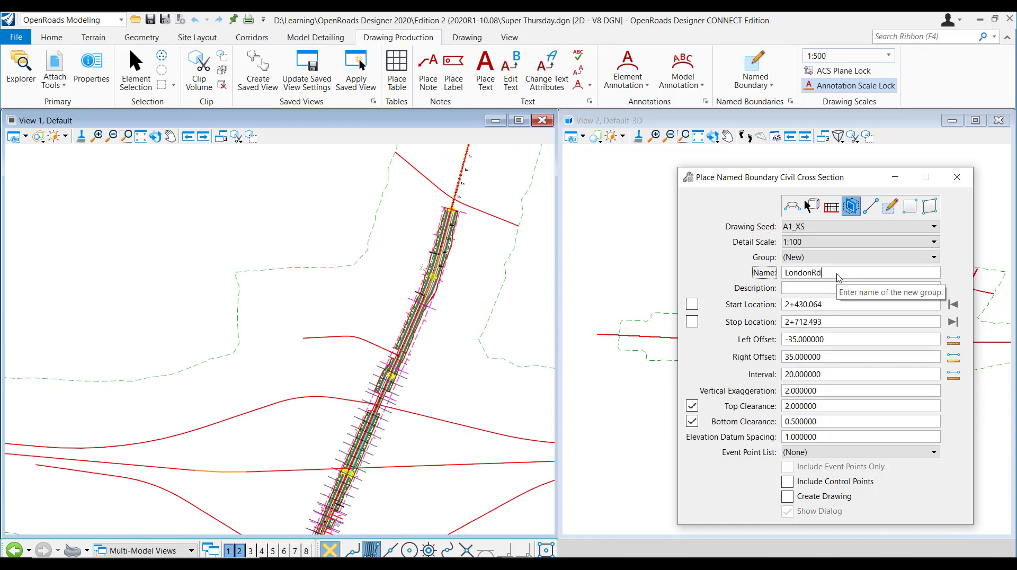
type("part 2")
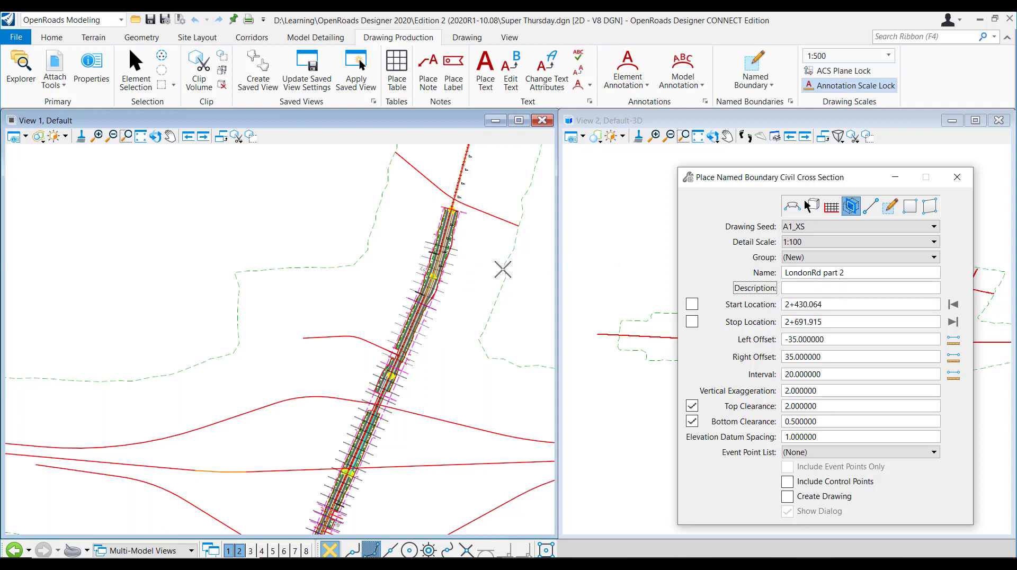
left_click(788, 495)
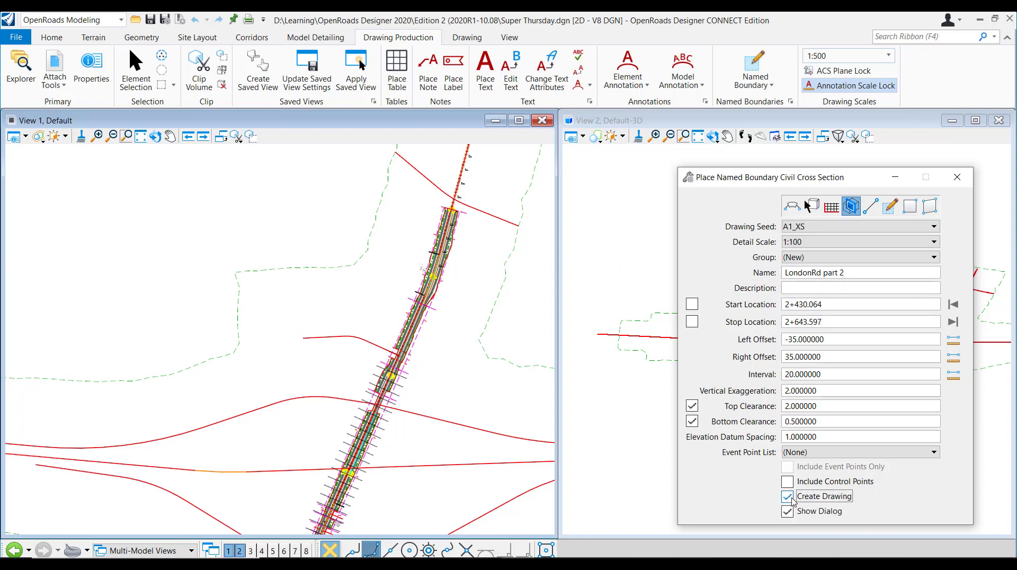
left_click(475, 247)
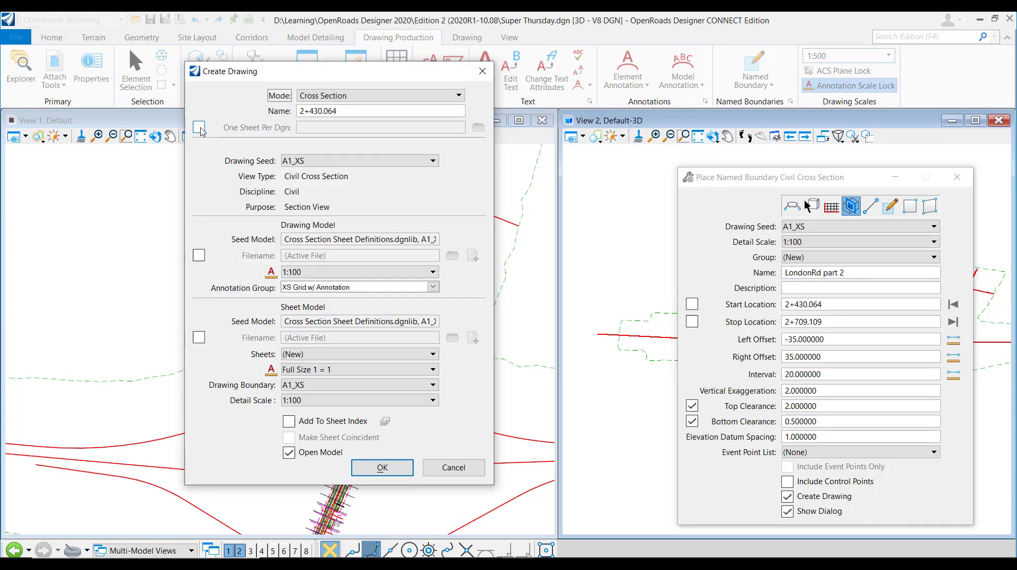
Enable One Sheet Per Dgn with the XS folder as the destination for sheet files
left_click(200, 127)
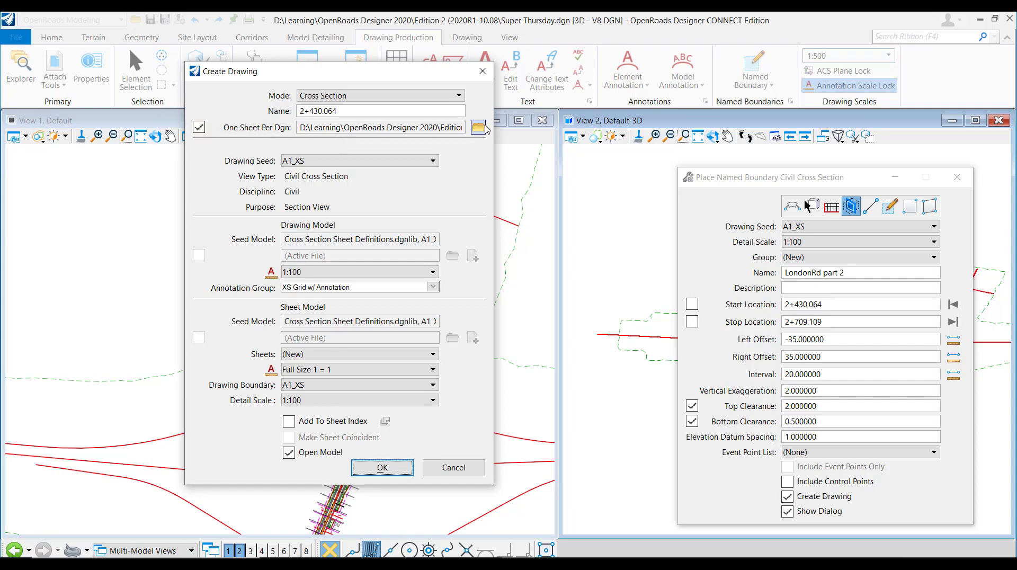
left_click(481, 127)
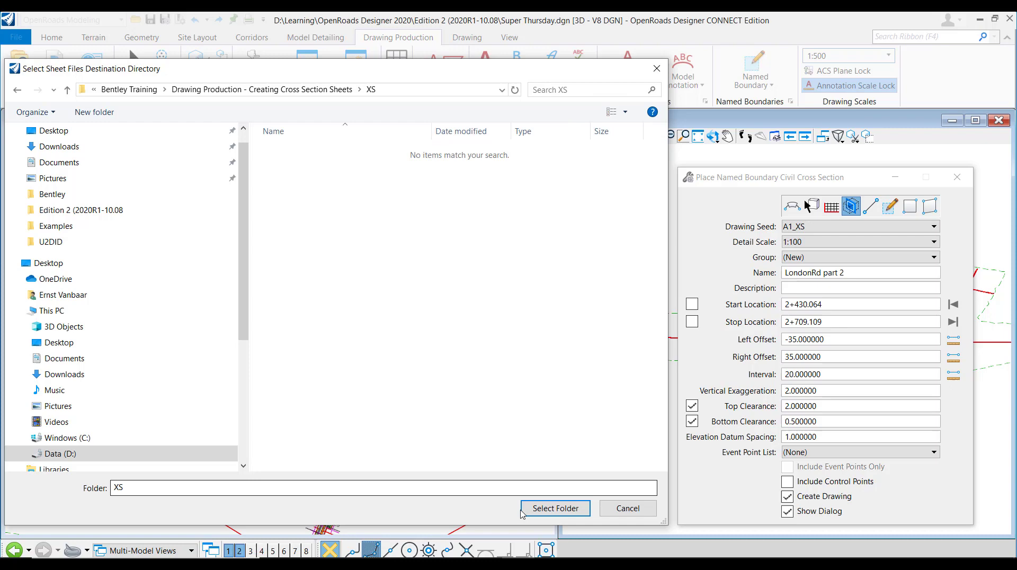
left_click(554, 507)
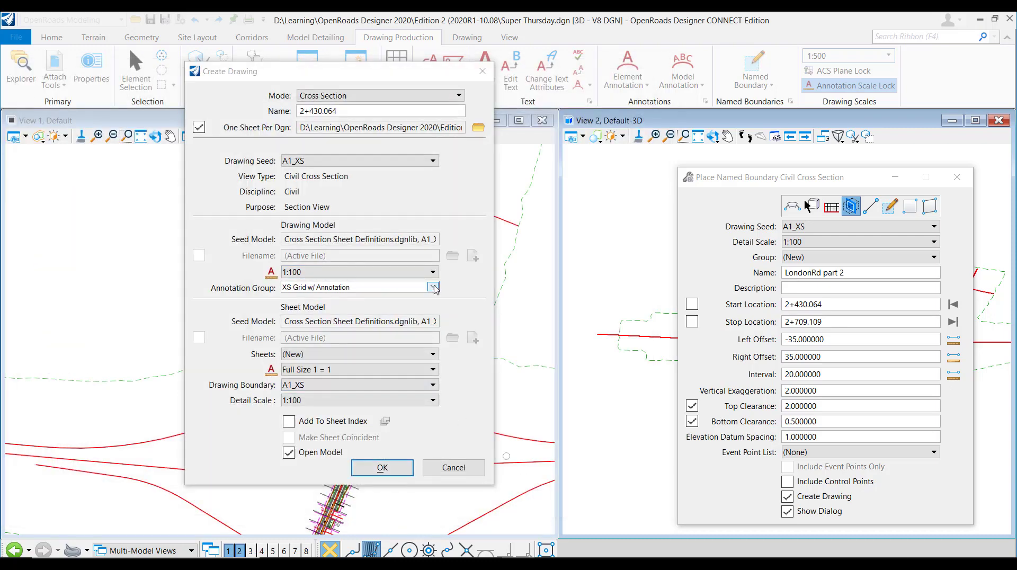
Set the annotation group to XS Frame and Grid and create the drawings and sheets
left_click(432, 287)
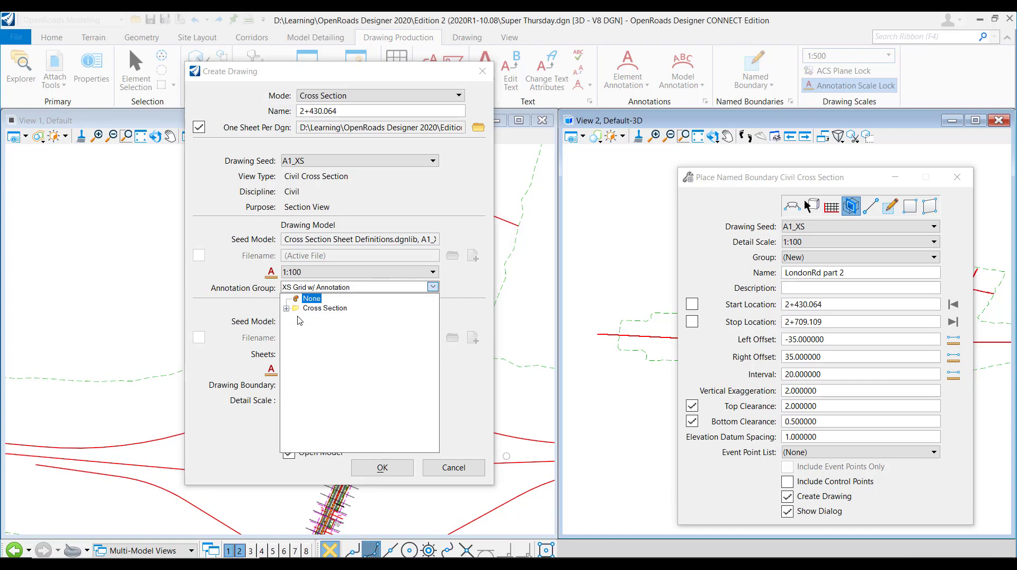
left_click(287, 308)
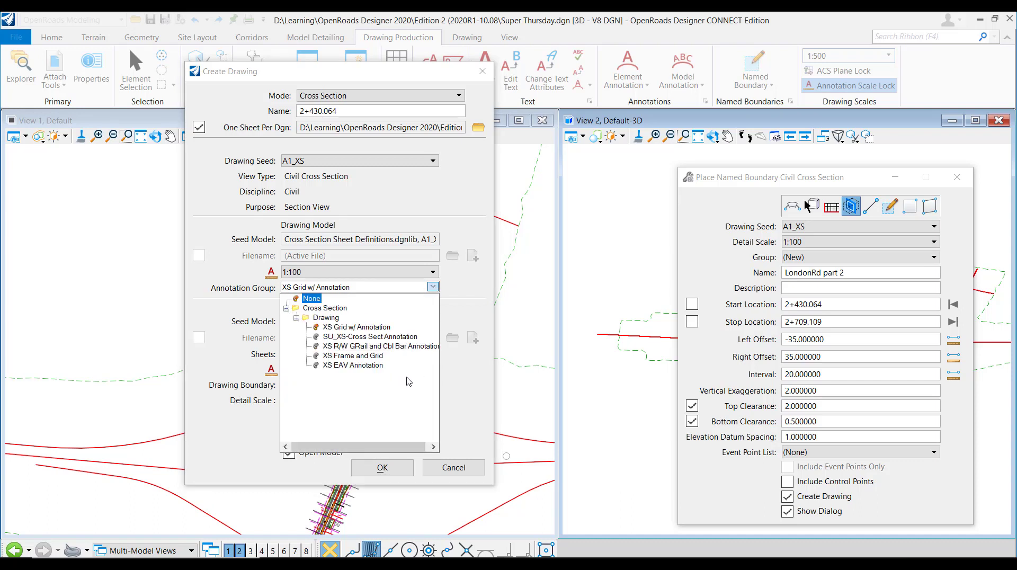
left_click(353, 355)
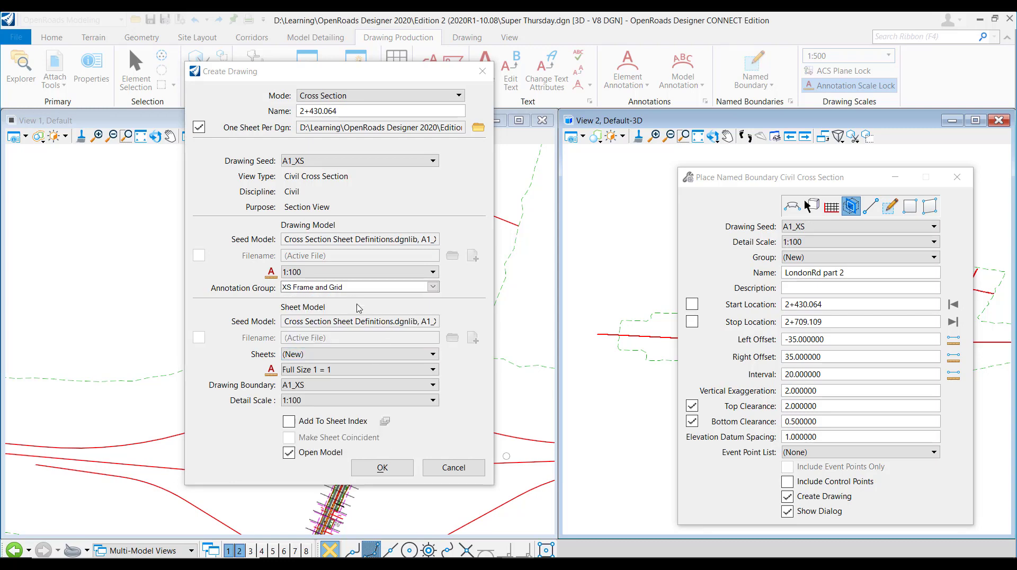
left_click(381, 467)
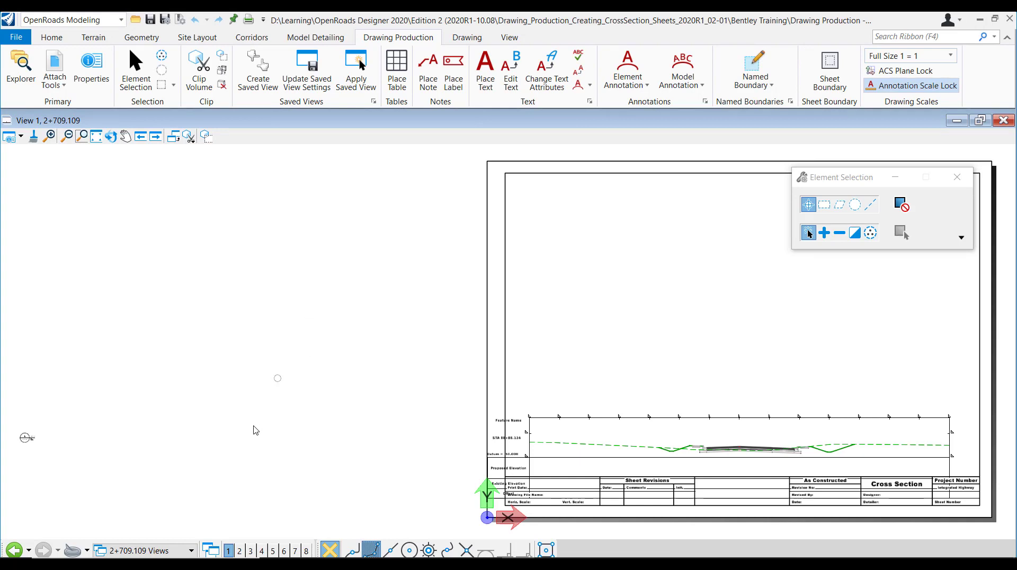
mouse_move(407, 368)
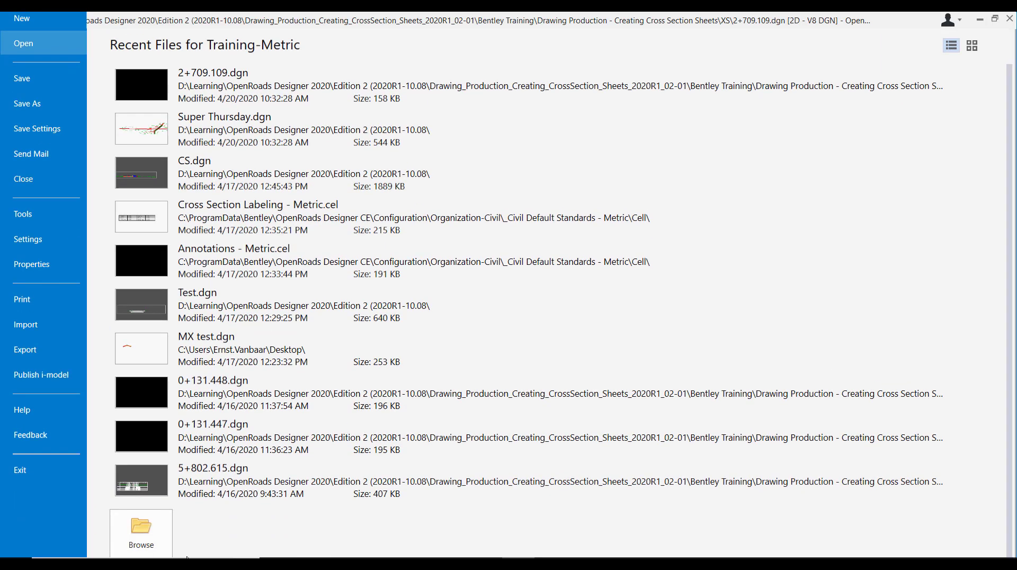
Open the 0+131.447.dgn sheet file from the XS folder
left_click(140, 527)
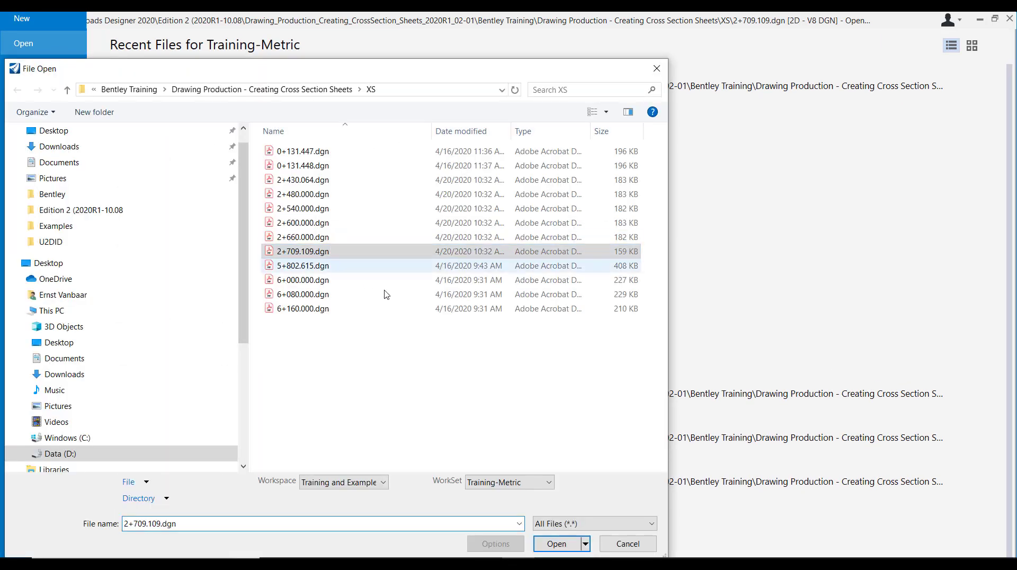
left_click(554, 543)
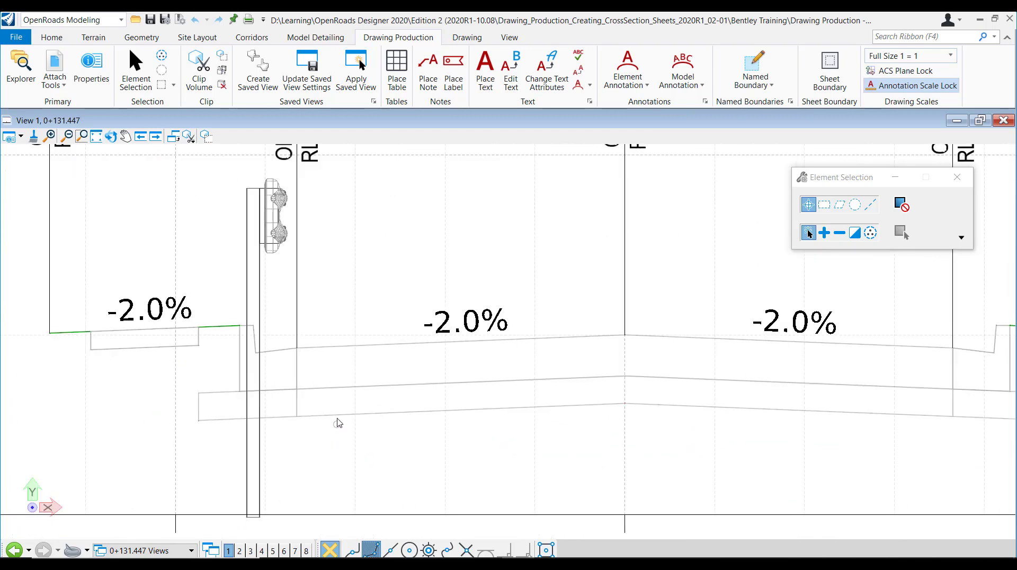
mouse_move(283, 291)
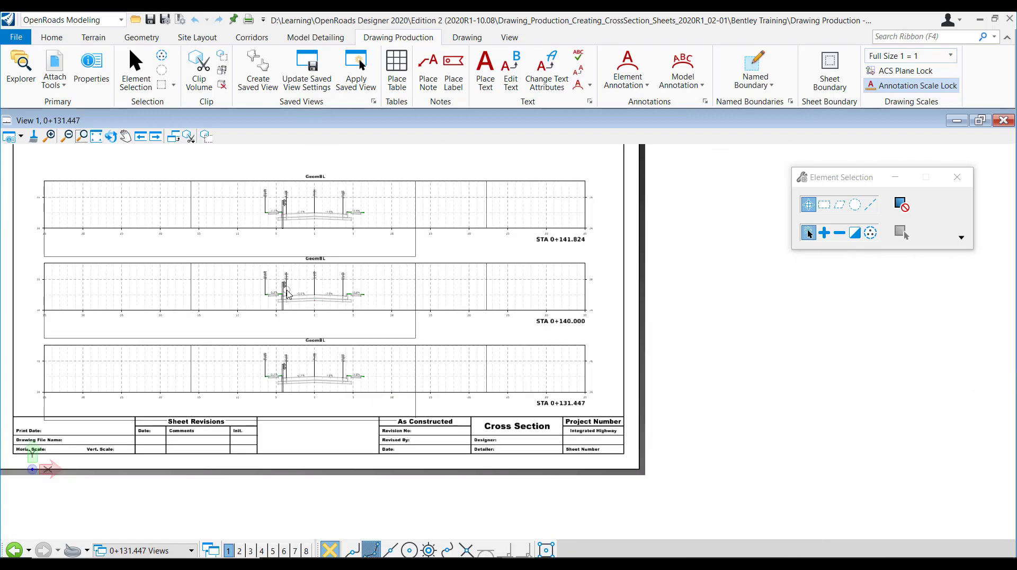
Display the 0+141.824 cross-section drawing model referenced by the sheet
left_click(284, 197)
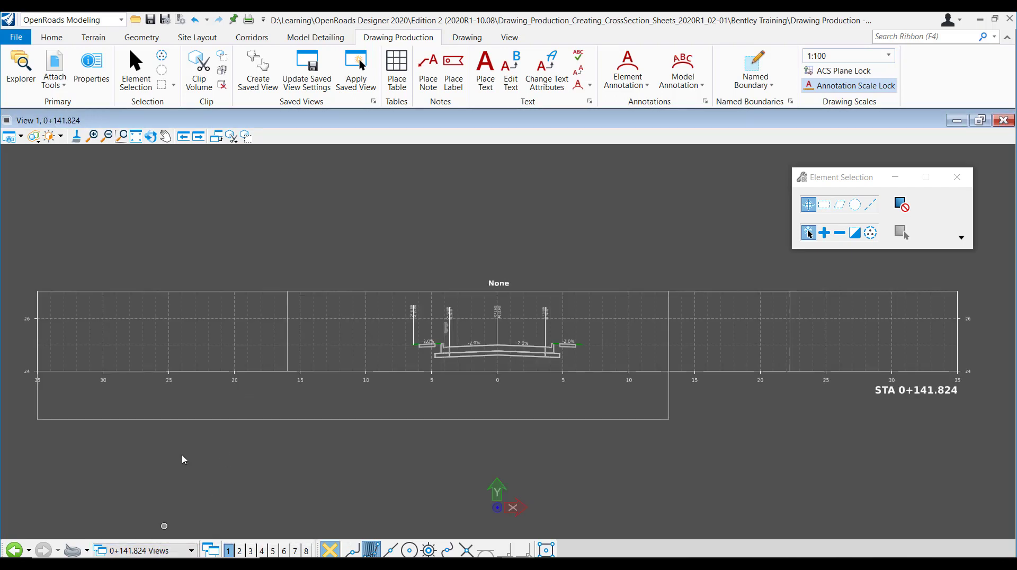
Switch to the 0+131.447 drawing view from the saved views list
left_click(190, 551)
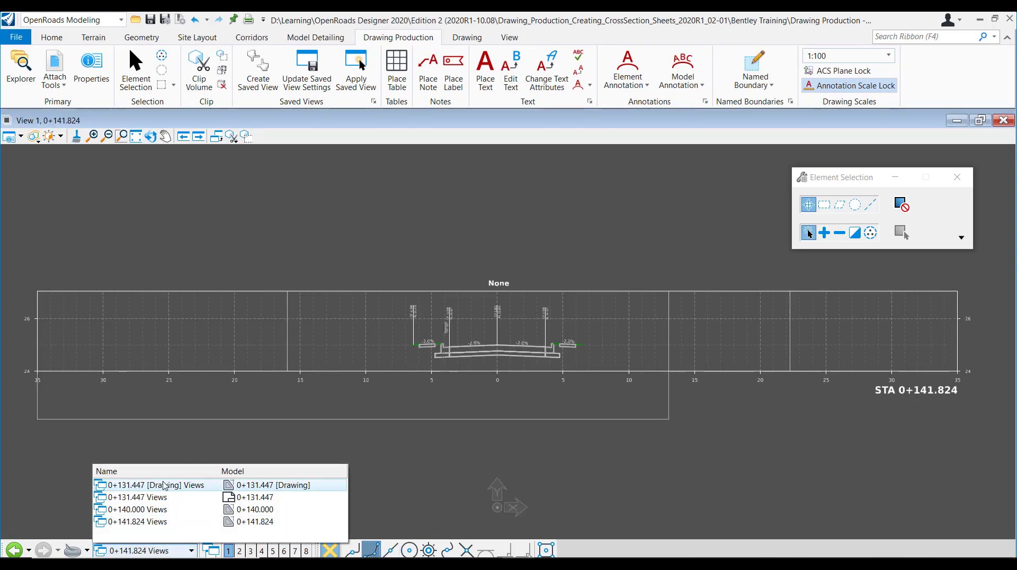
double_click(155, 485)
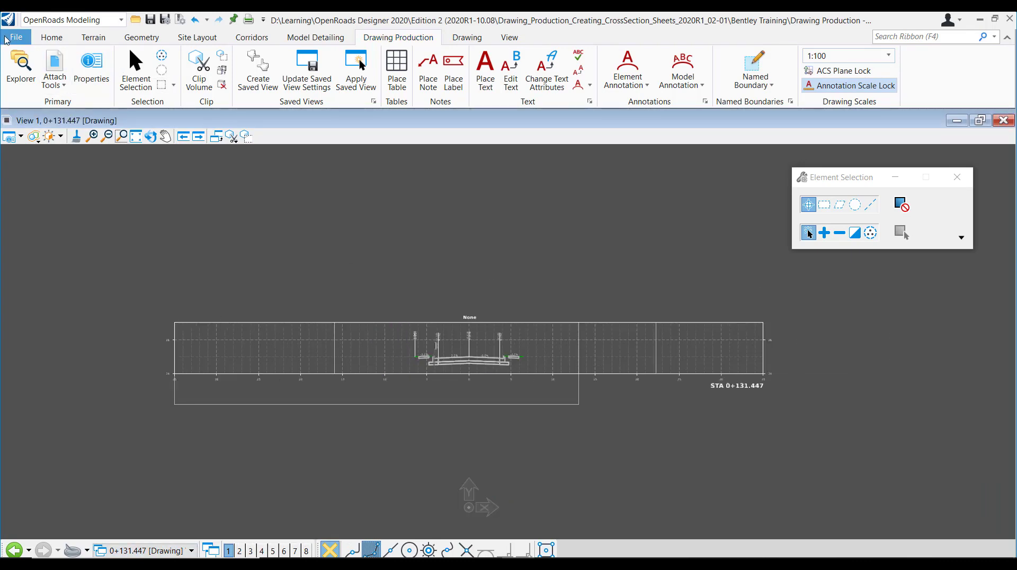
Open the 0+131.448 sheet file and select a grid line on its top section
left_click(16, 37)
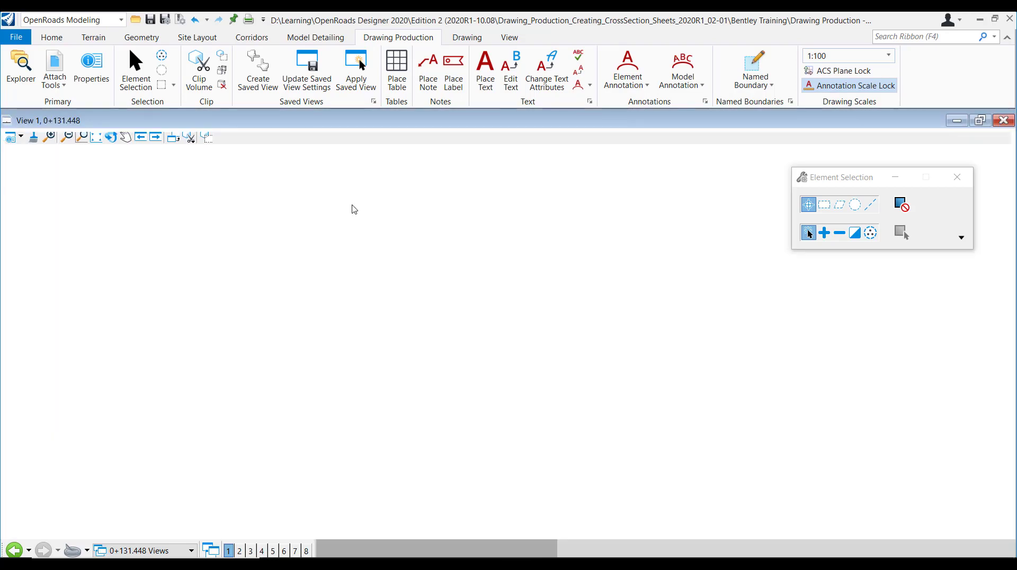
left_click(958, 177)
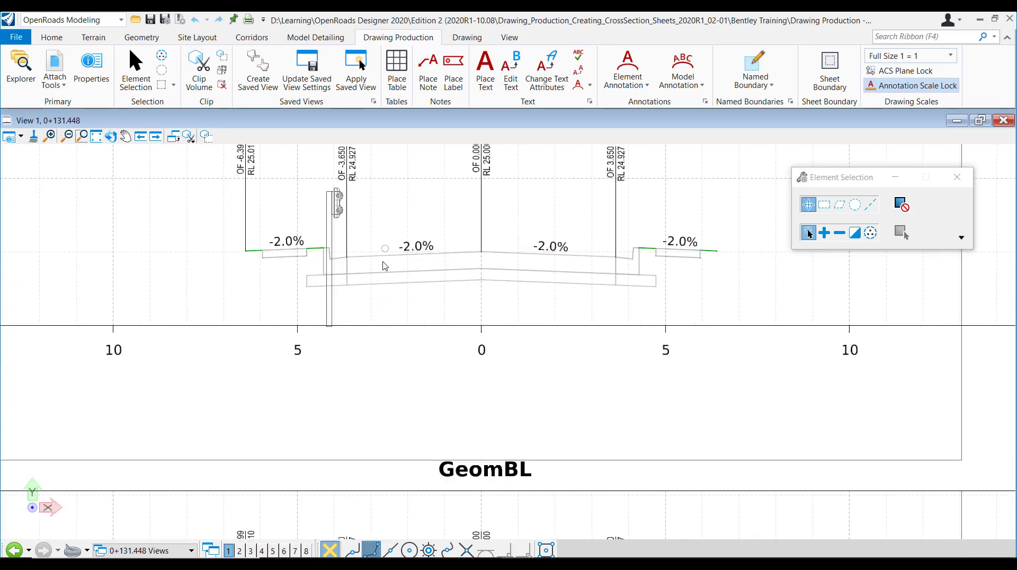
mouse_move(375, 318)
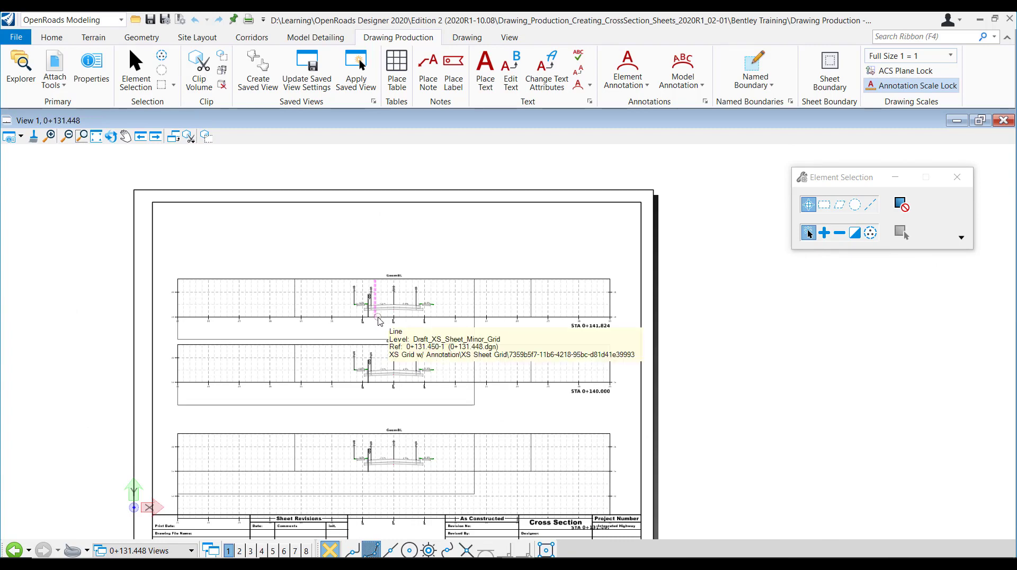
left_click(379, 317)
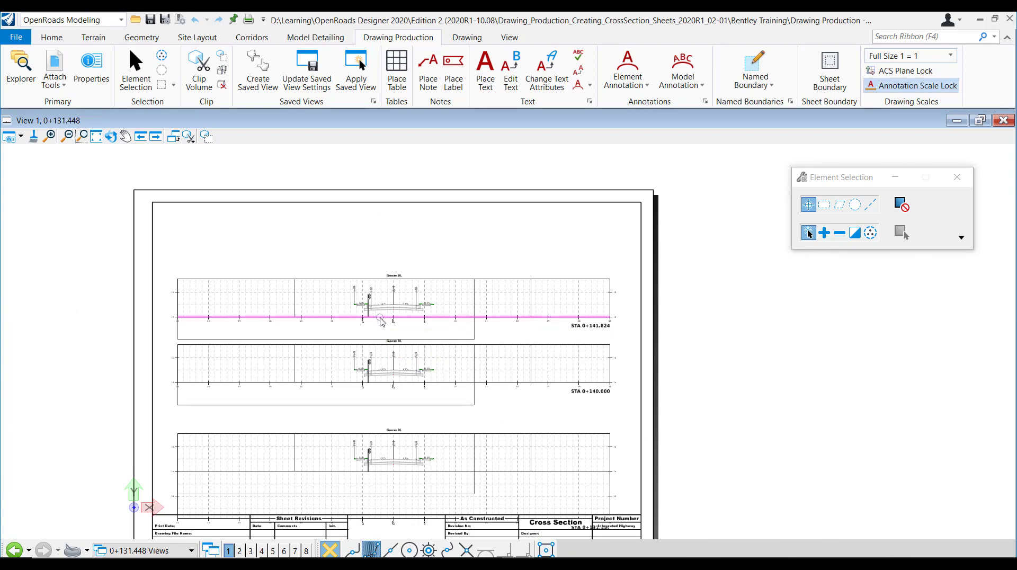